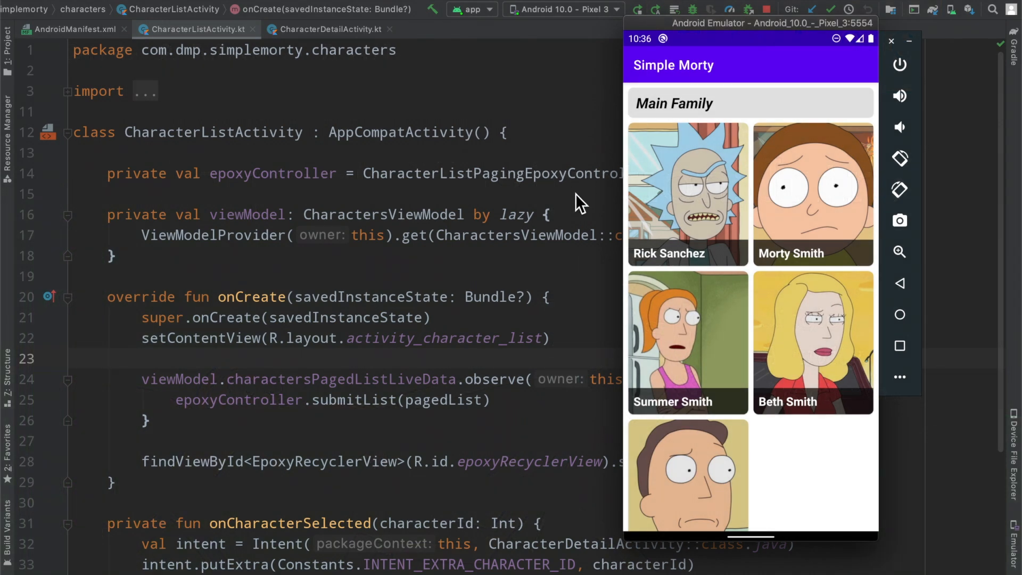
{"action": "mouse_move", "coordinate": [789, 317]}
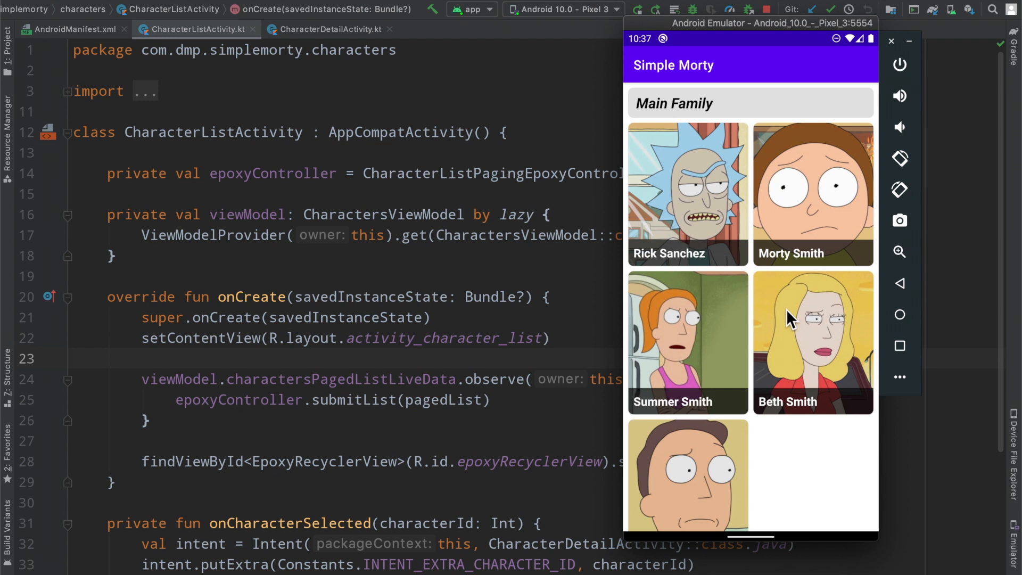
Scroll the character grid in the emulator and open Cool Rick's detail screen.
{"action": "scroll", "scroll_direction": "down", "scroll_amount": 3}
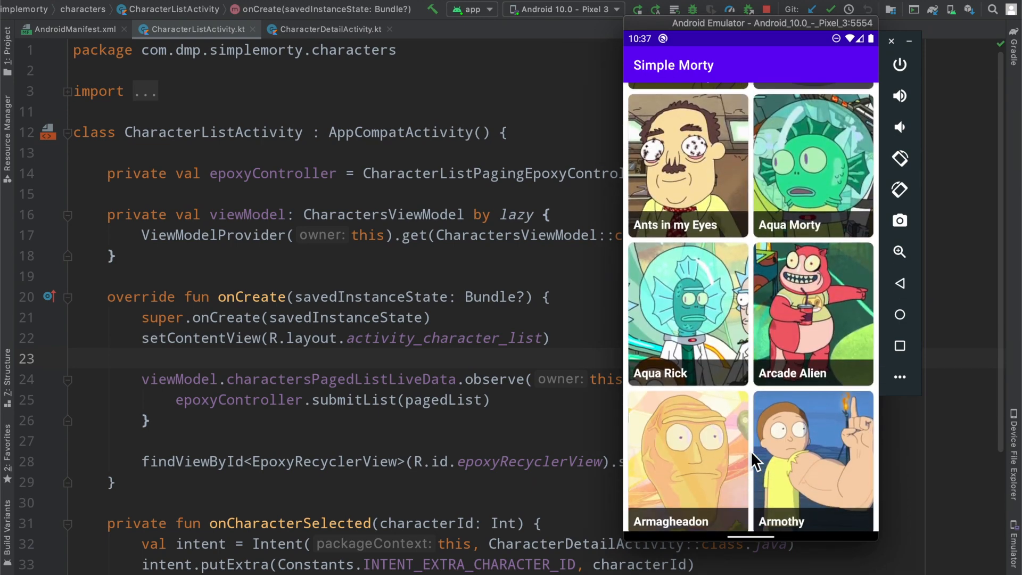
{"action": "scroll", "scroll_direction": "down", "scroll_amount": 3}
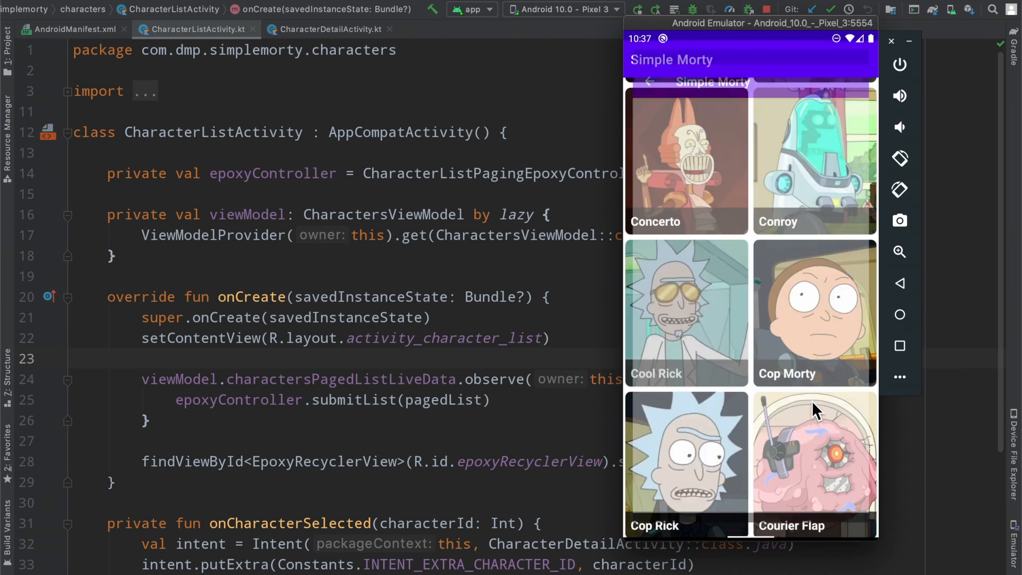
{"action": "left_click", "coordinate": [685, 313]}
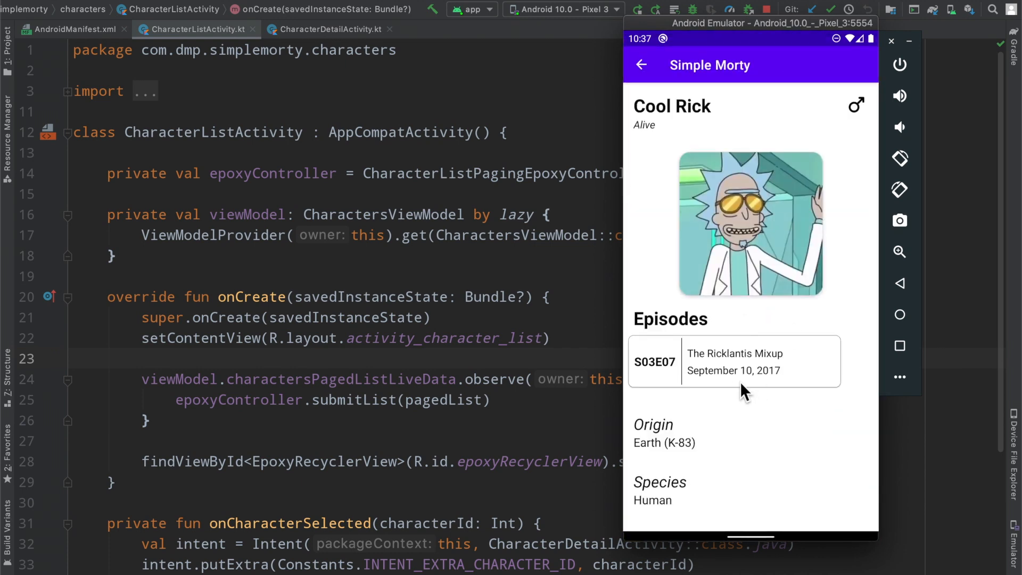
{"action": "mouse_move", "coordinate": [720, 164]}
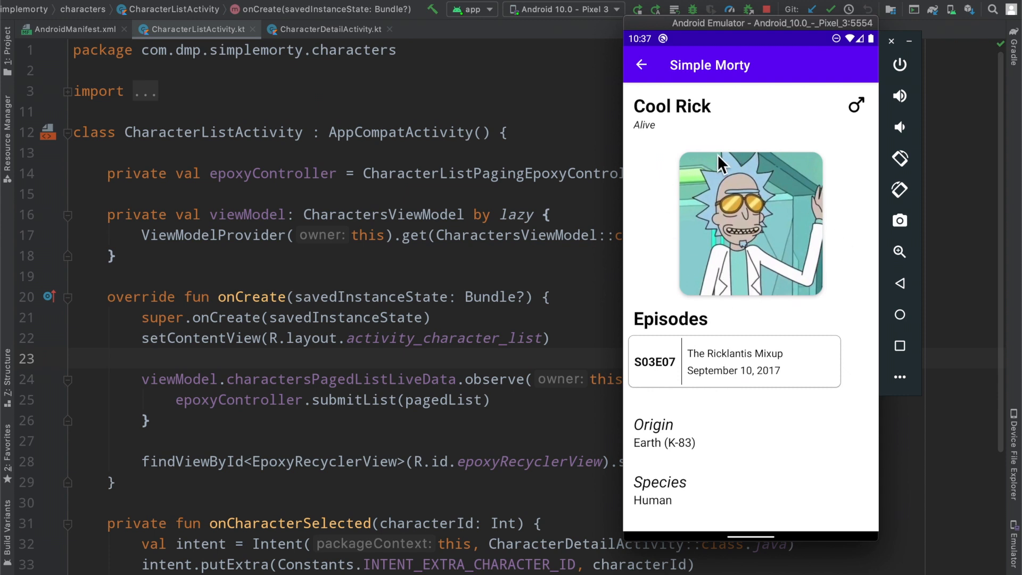
{"action": "mouse_move", "coordinate": [721, 166]}
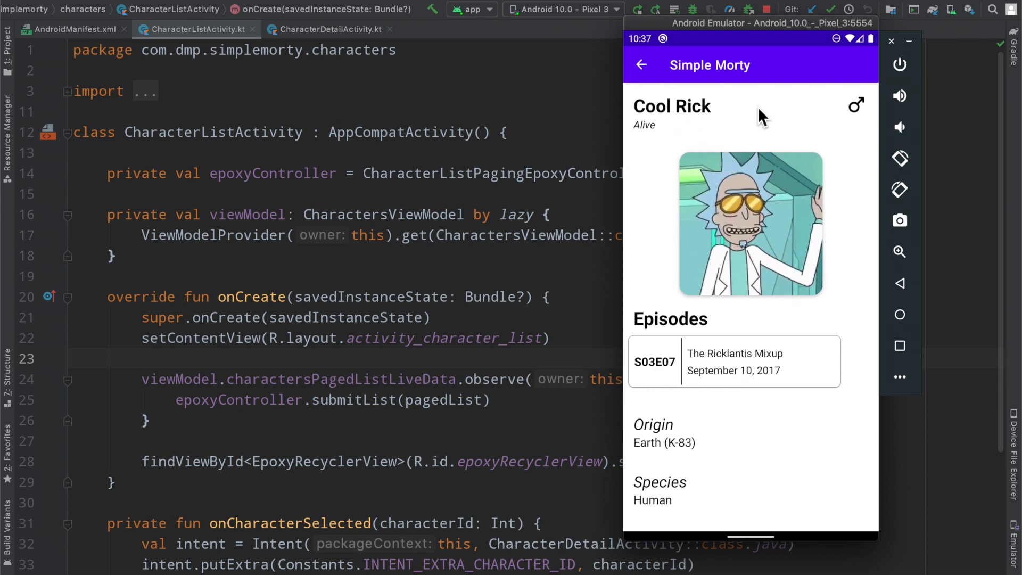
{"action": "mouse_move", "coordinate": [656, 77]}
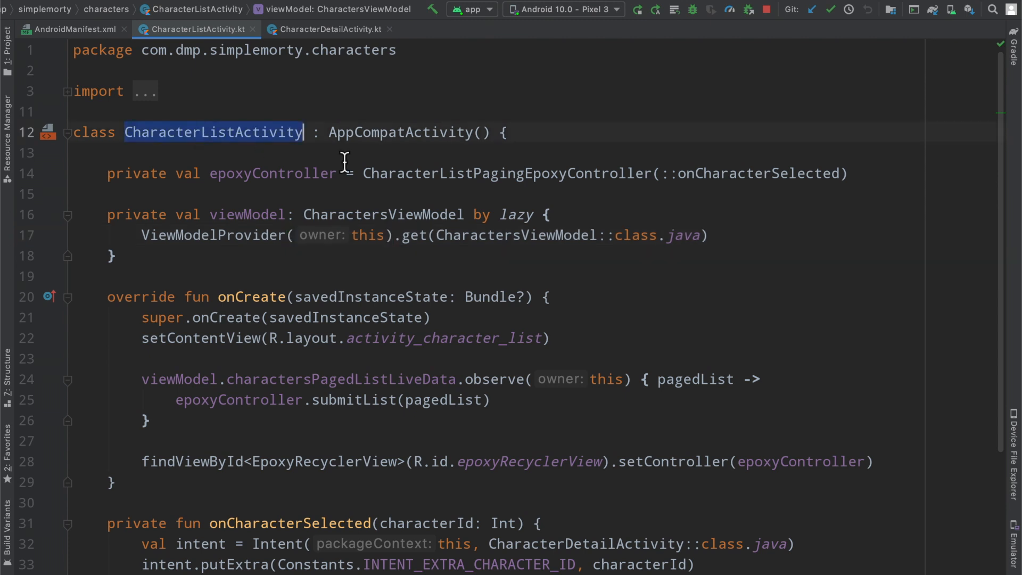
Review CharacterDetailActivity.kt, then show AndroidManifest.xml declaring both activities.
{"action": "left_click", "coordinate": [328, 29]}
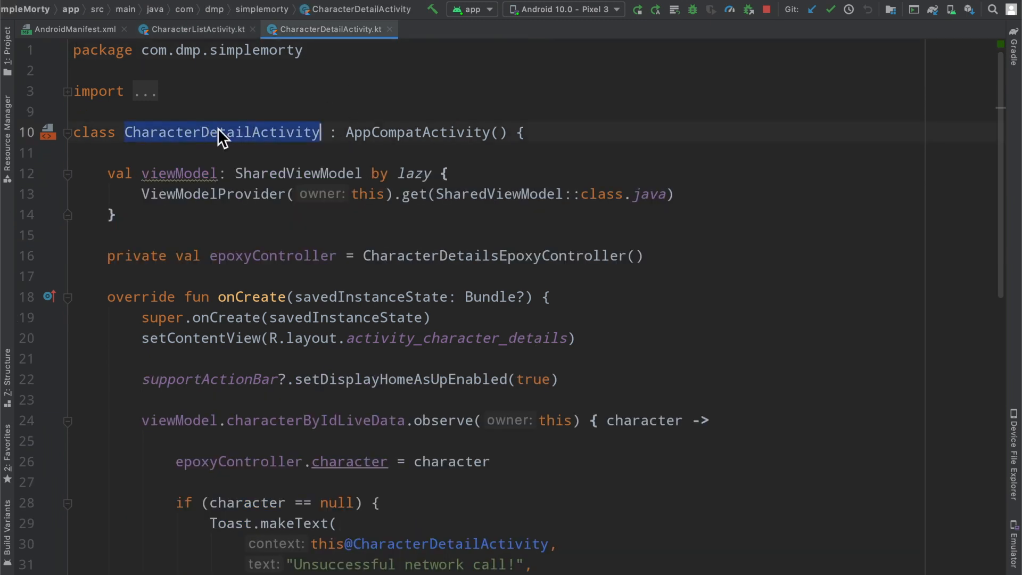
{"action": "left_click", "coordinate": [74, 28]}
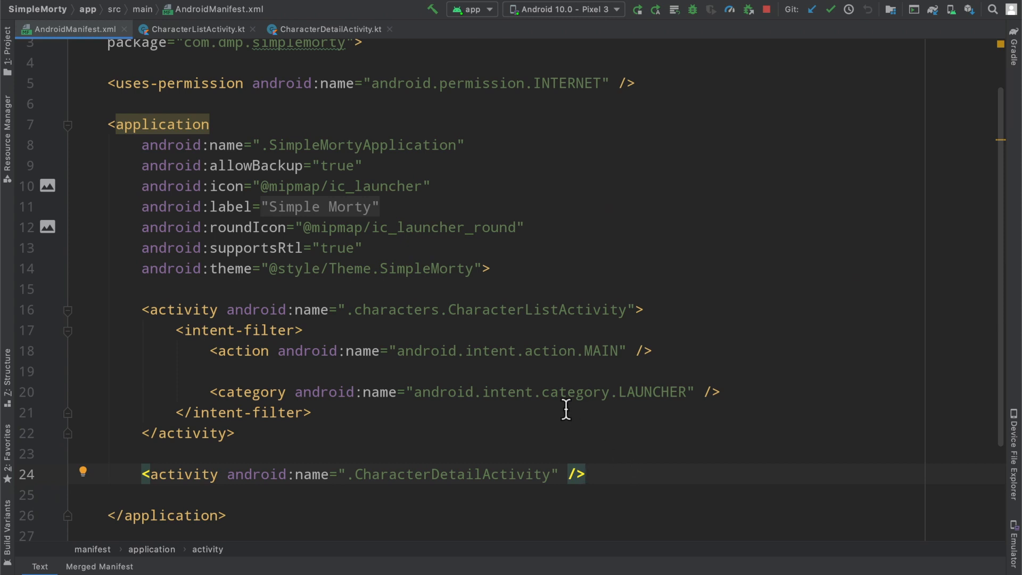
{"action": "mouse_move", "coordinate": [365, 377]}
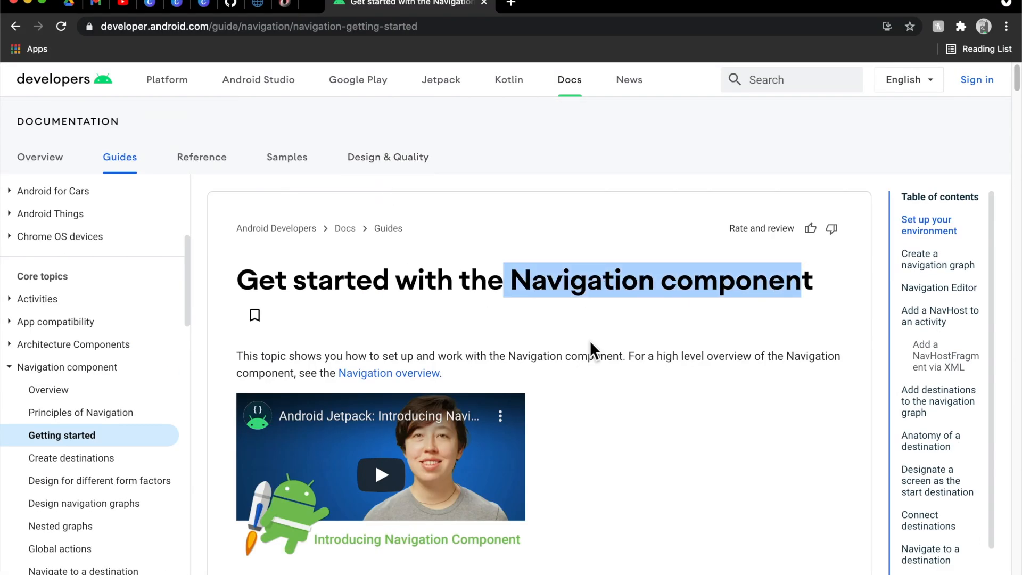
Scroll the Navigation getting-started guide down to the Figure 1 navigation graph example.
{"action": "scroll", "scroll_direction": "down", "scroll_amount": 3}
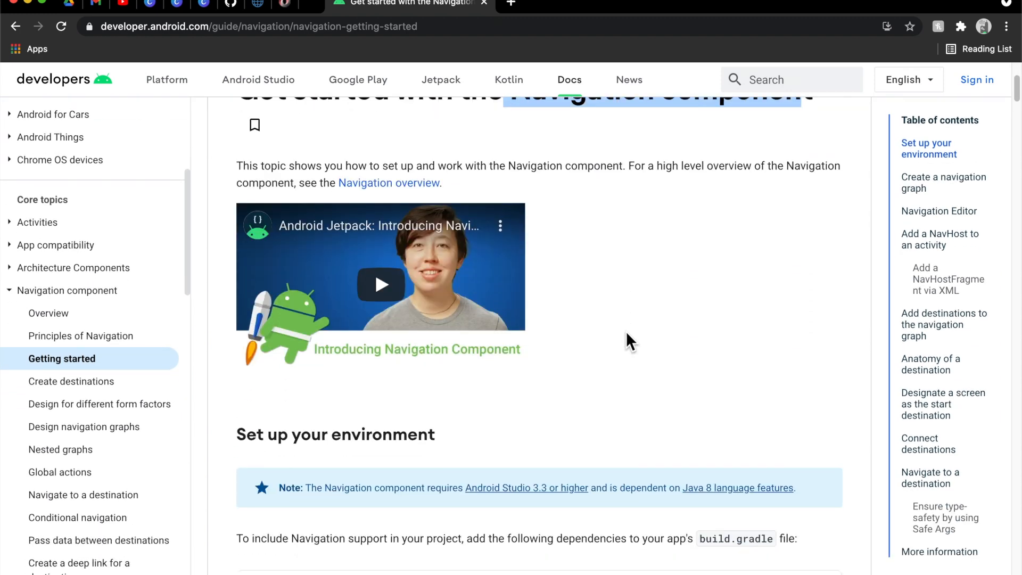
{"action": "scroll", "scroll_direction": "down", "scroll_amount": 3}
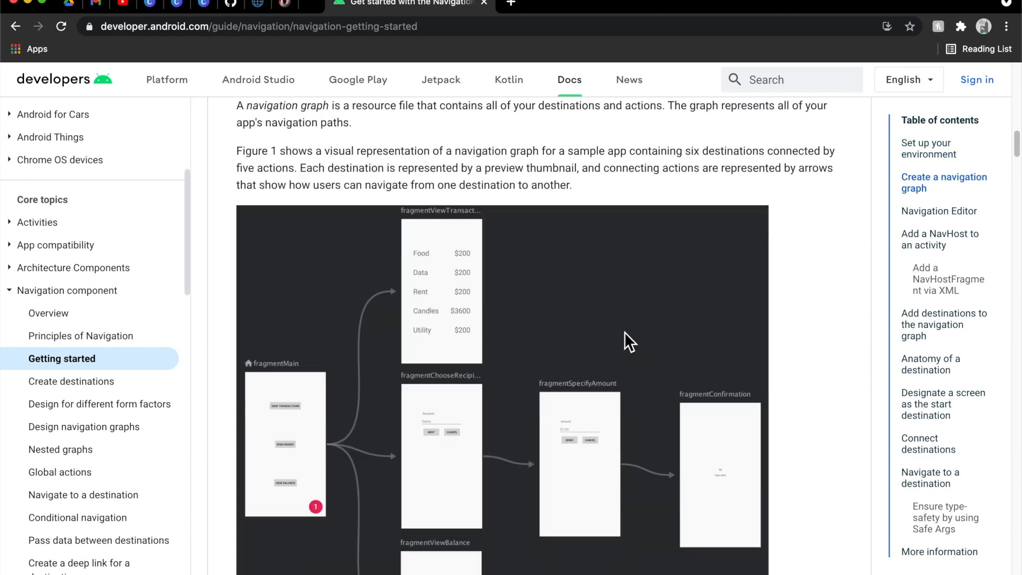
{"action": "scroll", "scroll_direction": "down", "scroll_amount": 3}
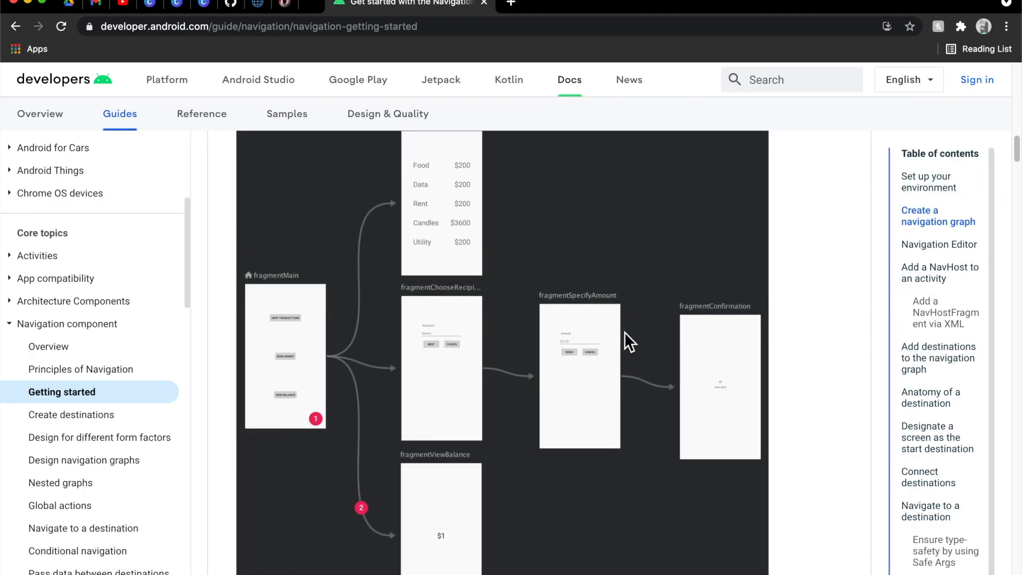
{"action": "scroll", "scroll_direction": "down", "scroll_amount": 3}
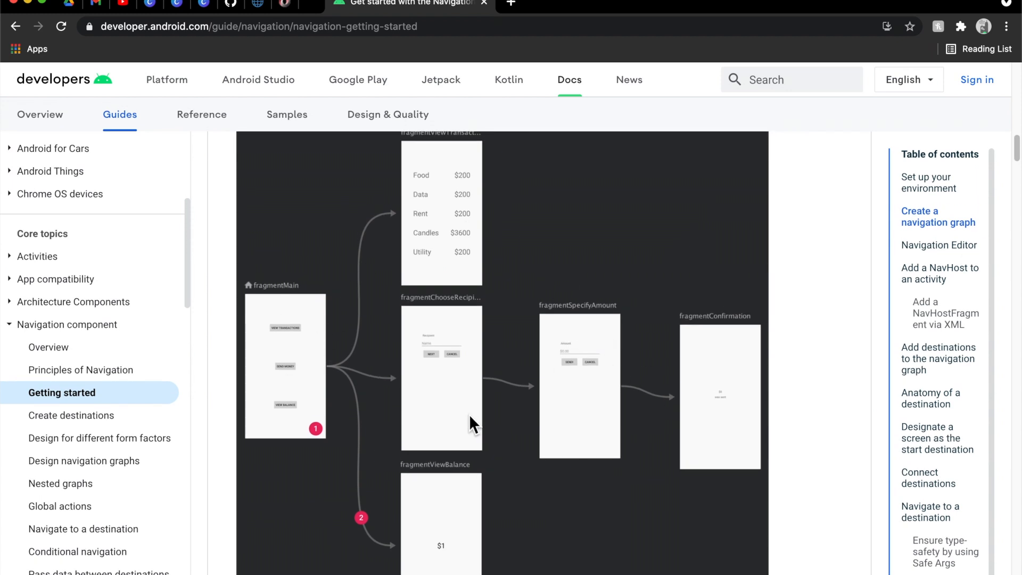
{"action": "mouse_move", "coordinate": [425, 406]}
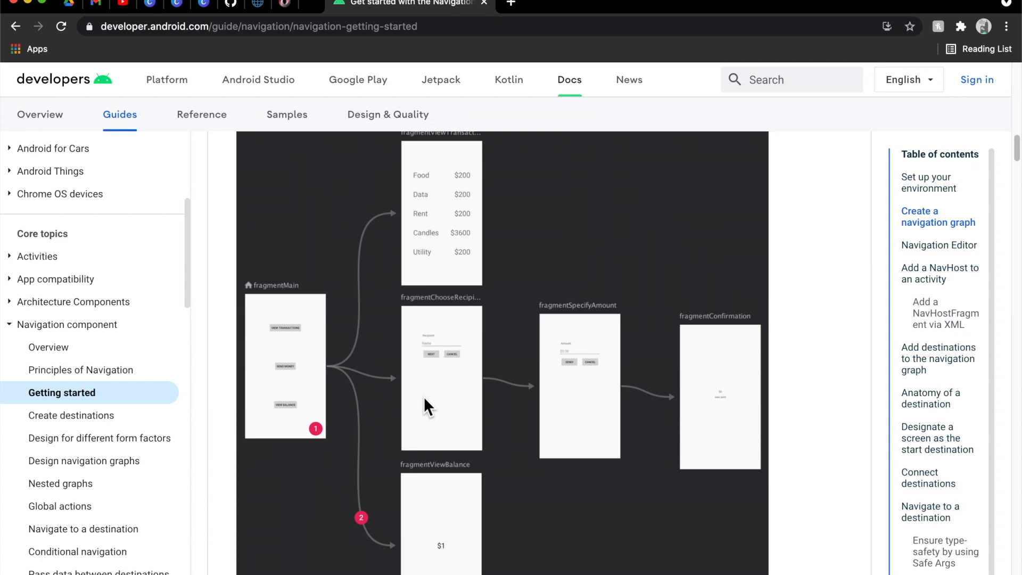
{"action": "mouse_move", "coordinate": [424, 405]}
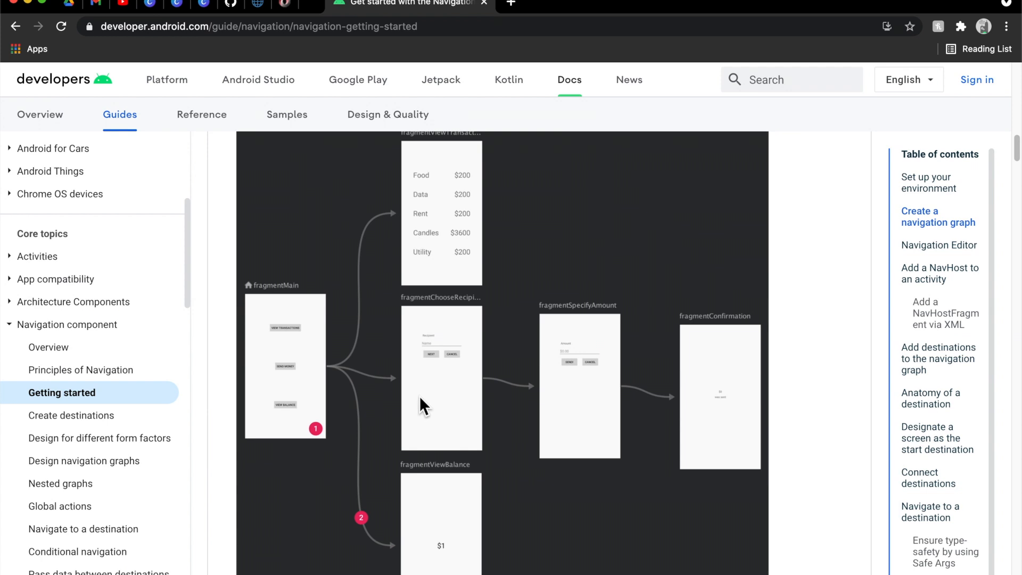
{"action": "scroll", "scroll_direction": "down", "scroll_amount": 3}
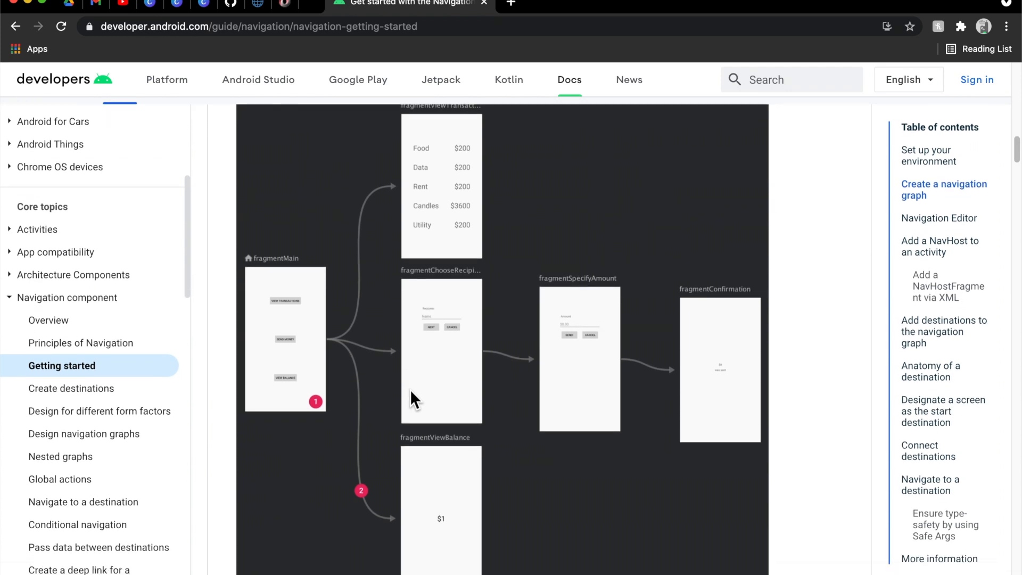
{"action": "mouse_move", "coordinate": [344, 315]}
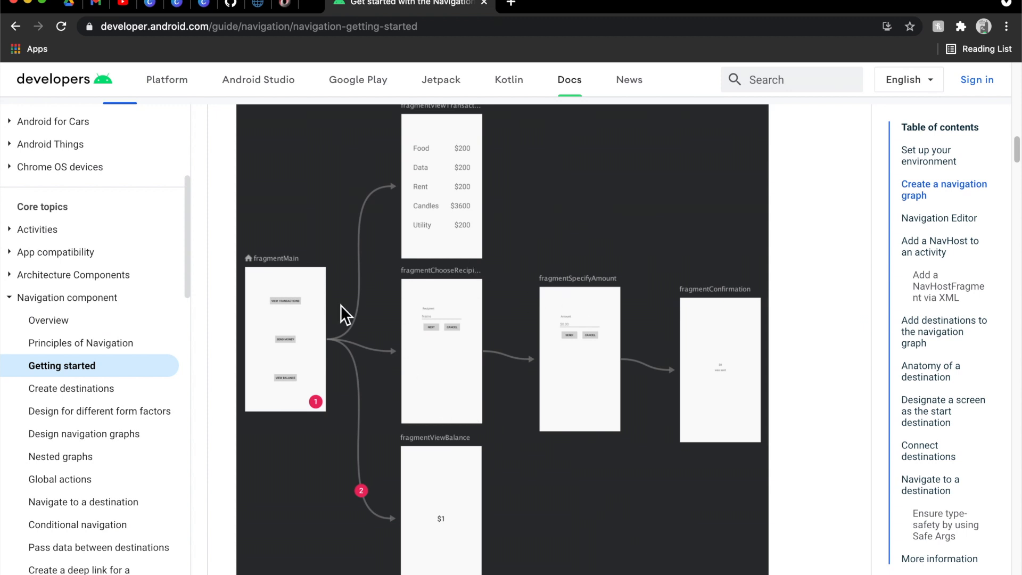
{"action": "mouse_move", "coordinate": [289, 327]}
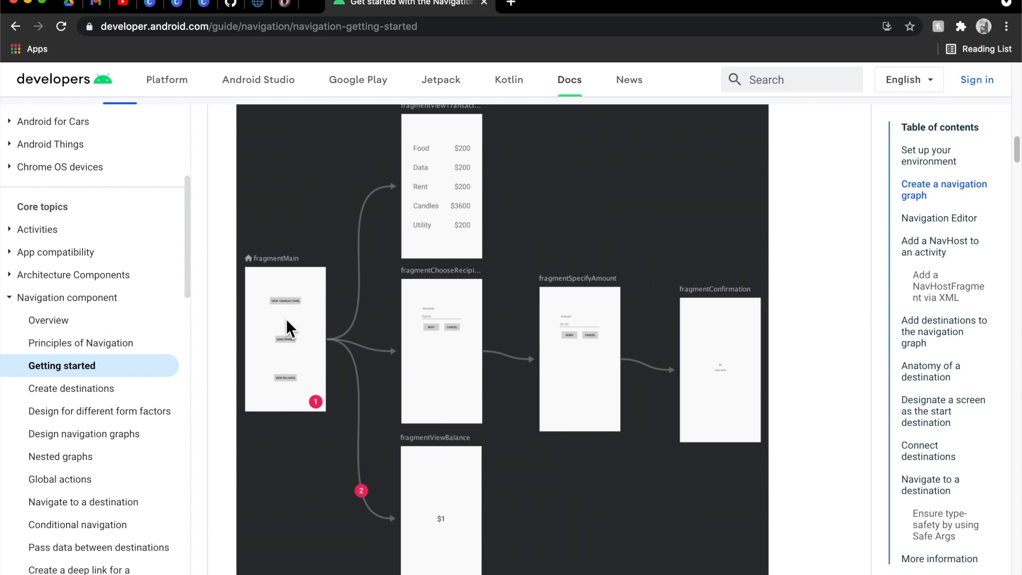
{"action": "mouse_move", "coordinate": [488, 412]}
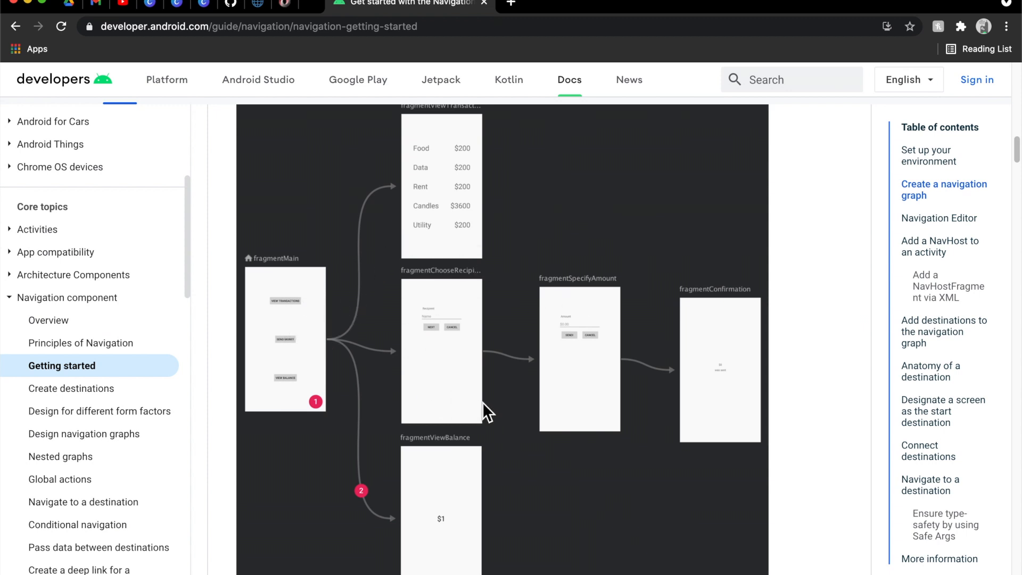
{"action": "mouse_move", "coordinate": [414, 359]}
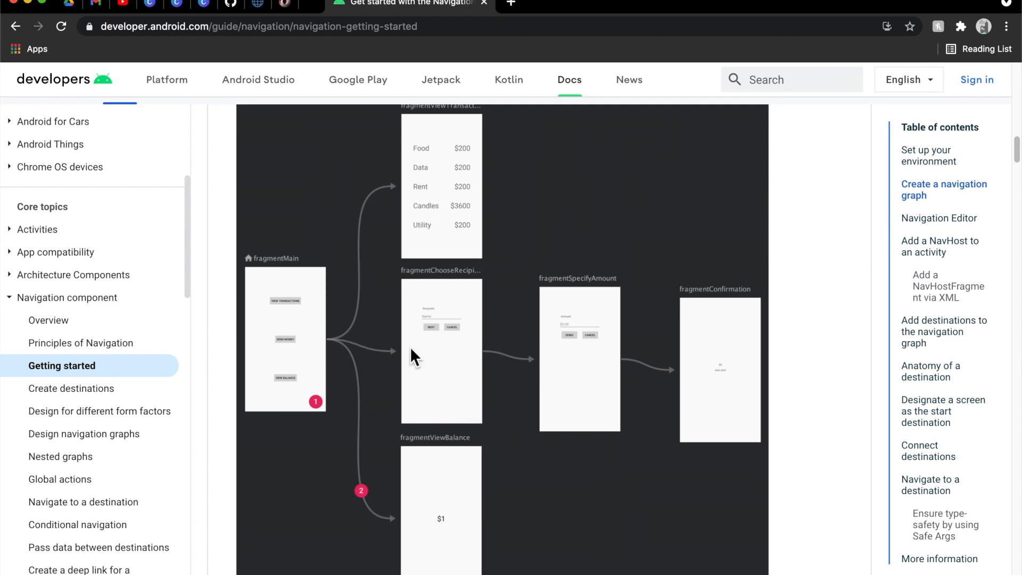
{"action": "scroll", "scroll_direction": "down", "scroll_amount": 3}
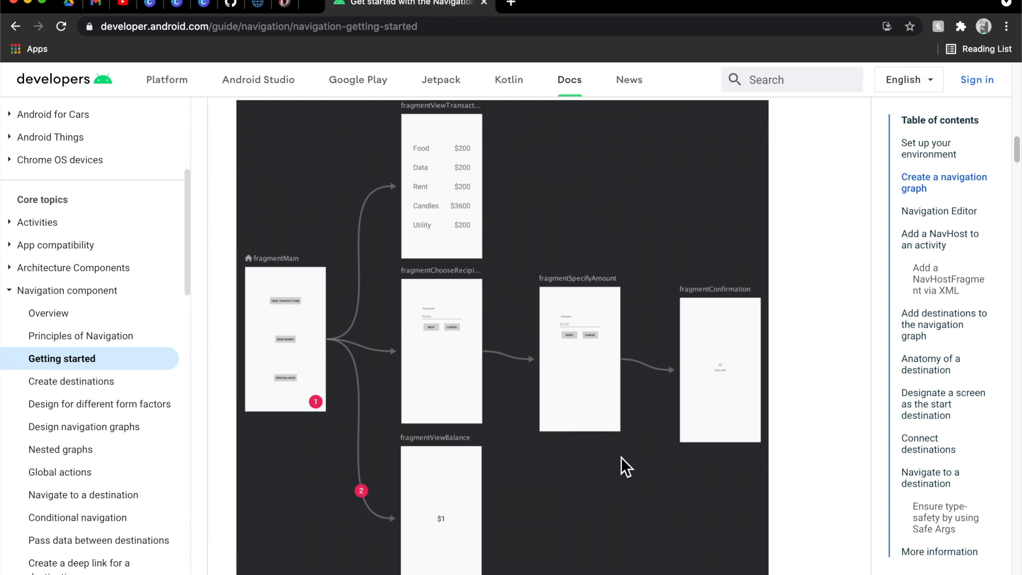
{"action": "scroll", "scroll_direction": "down", "scroll_amount": 3}
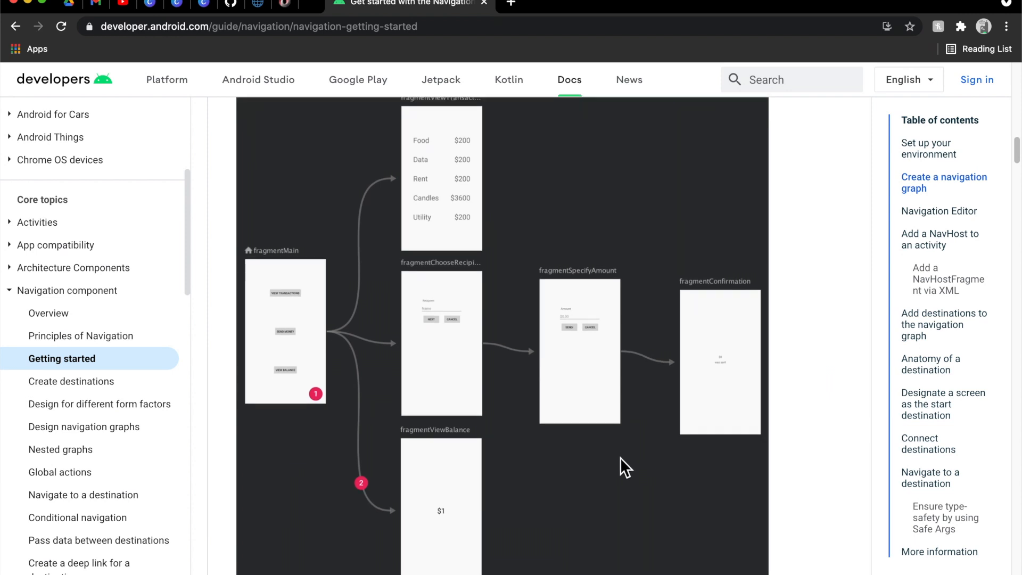
{"action": "scroll", "scroll_direction": "down", "scroll_amount": 3}
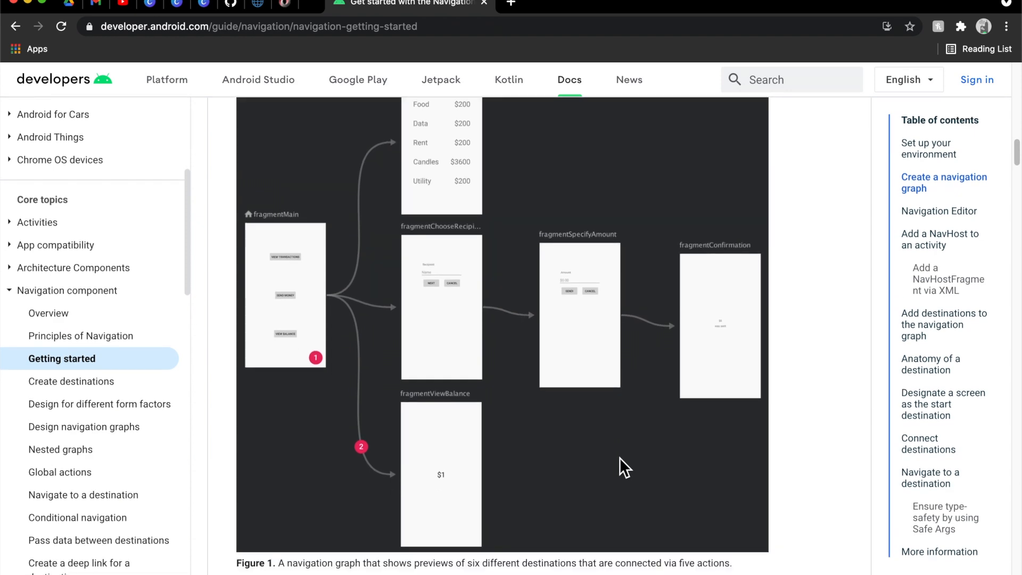
{"action": "scroll", "scroll_direction": "down", "scroll_amount": 3}
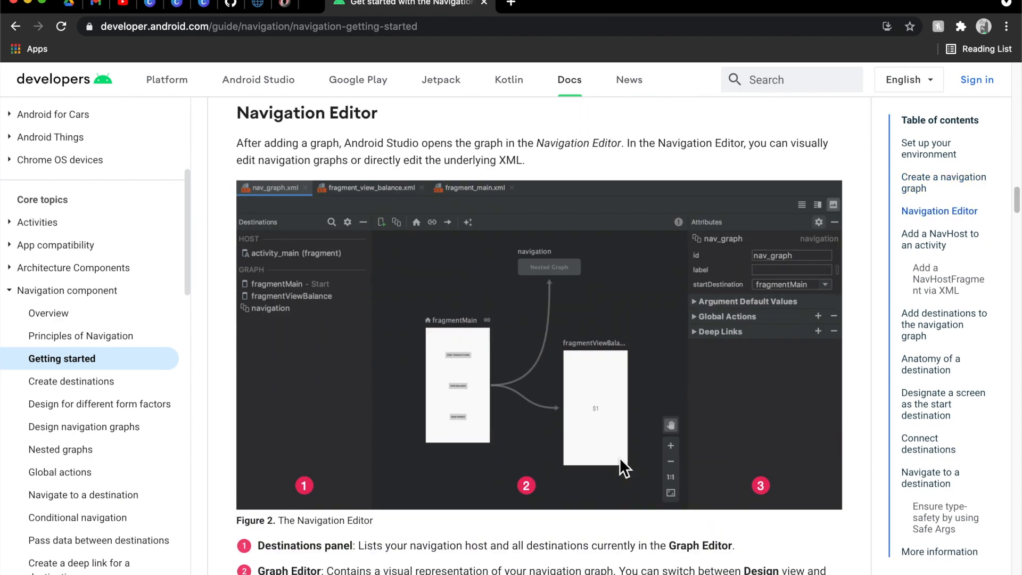
{"action": "scroll", "scroll_direction": "down", "scroll_amount": 3}
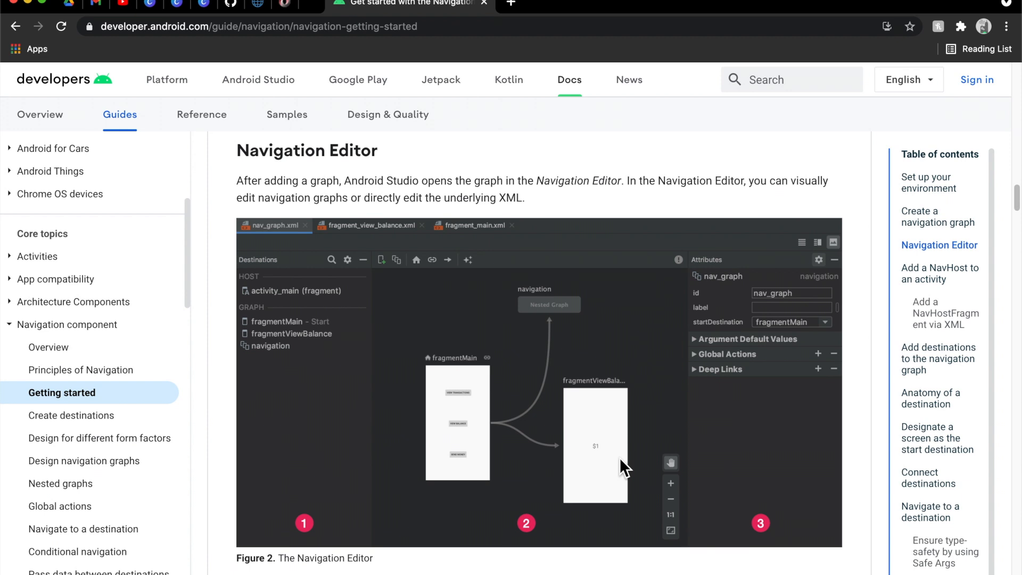
{"action": "double_click", "coordinate": [326, 150]}
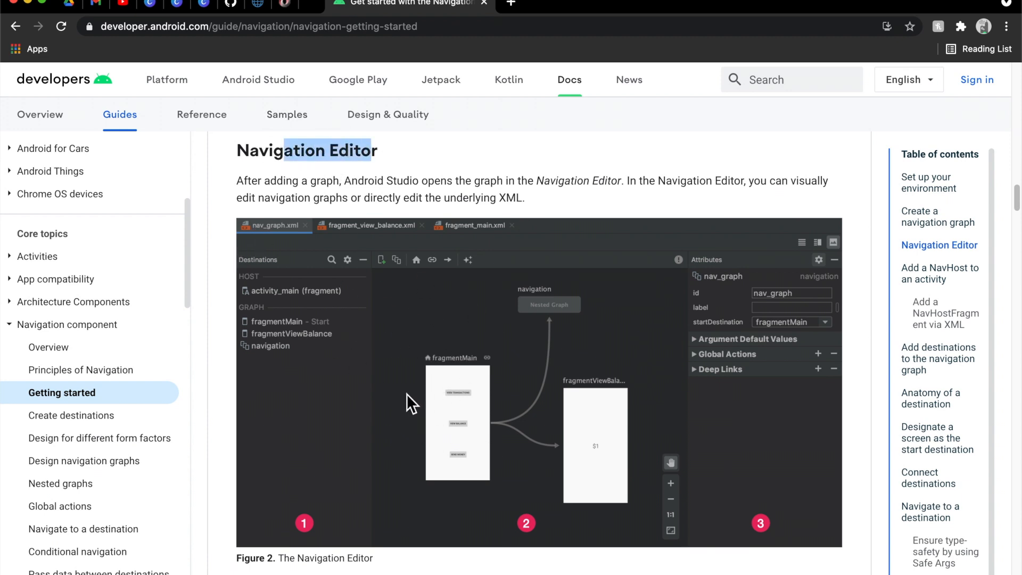
{"action": "mouse_move", "coordinate": [452, 404]}
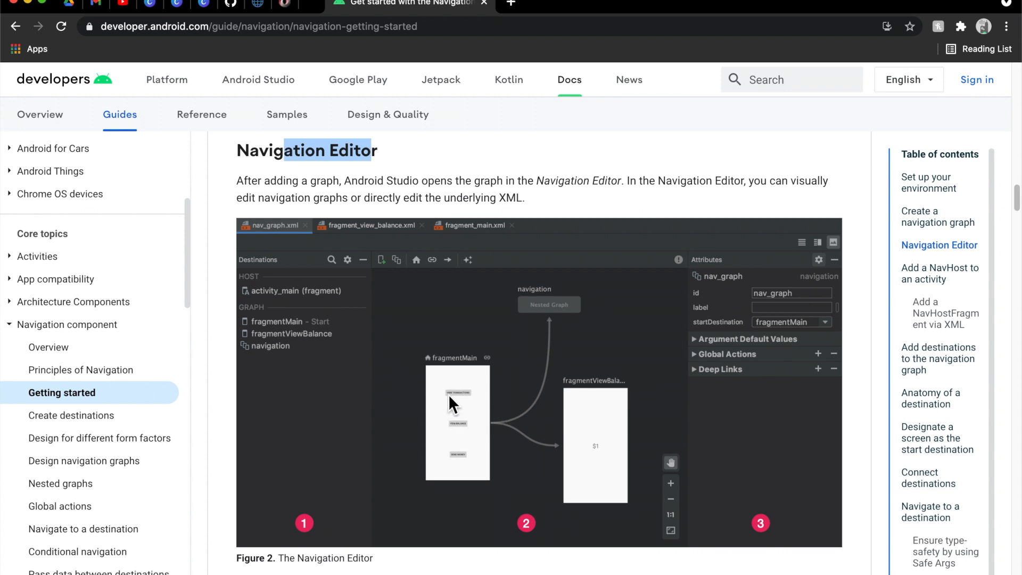
{"action": "mouse_move", "coordinate": [593, 427]}
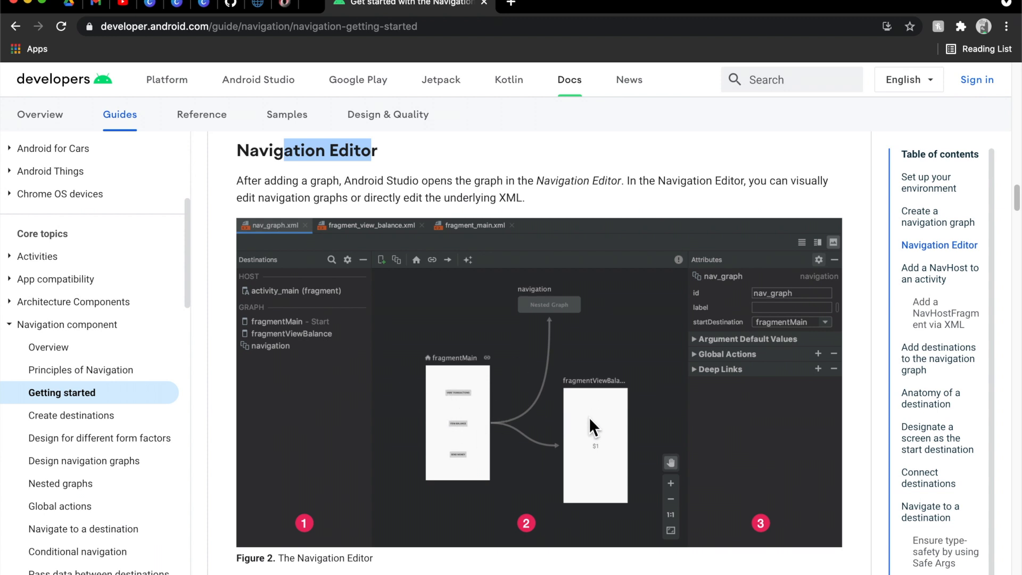
{"action": "scroll", "scroll_direction": "down", "scroll_amount": 3}
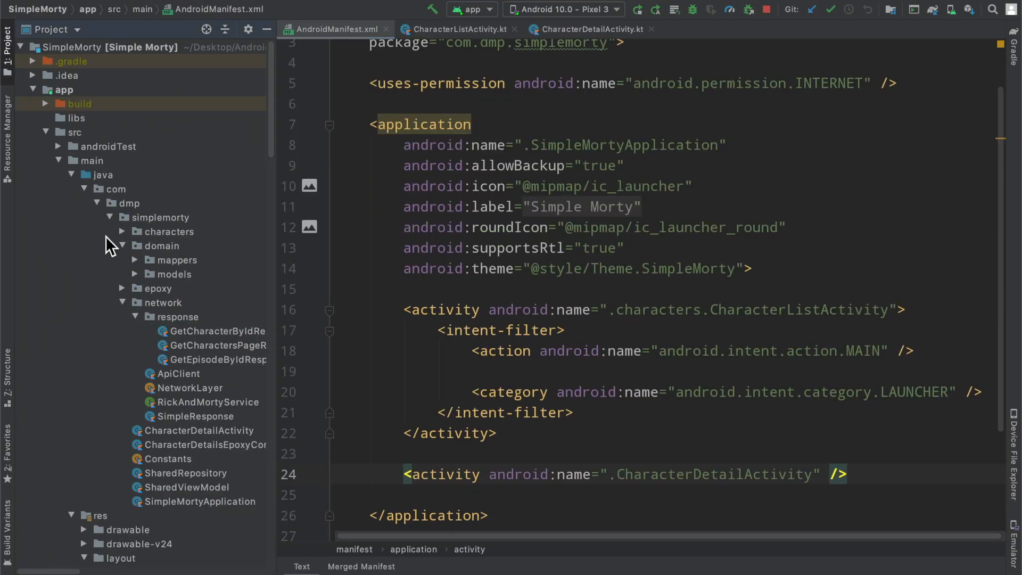
Create a new navigation Android resource directory under res from the Project pane.
{"action": "scroll", "scroll_direction": "down", "scroll_amount": 3}
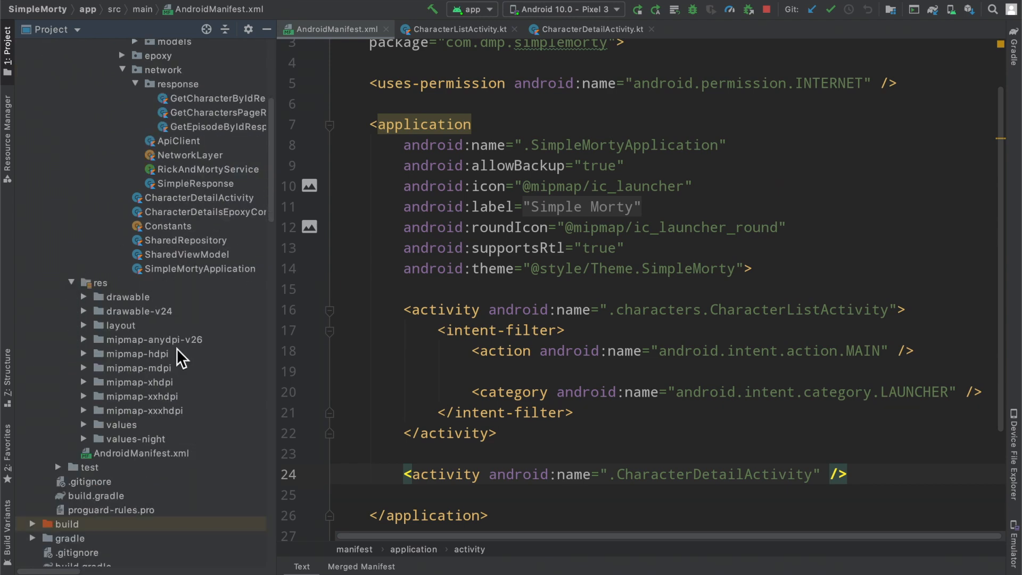
{"action": "left_click", "coordinate": [104, 296]}
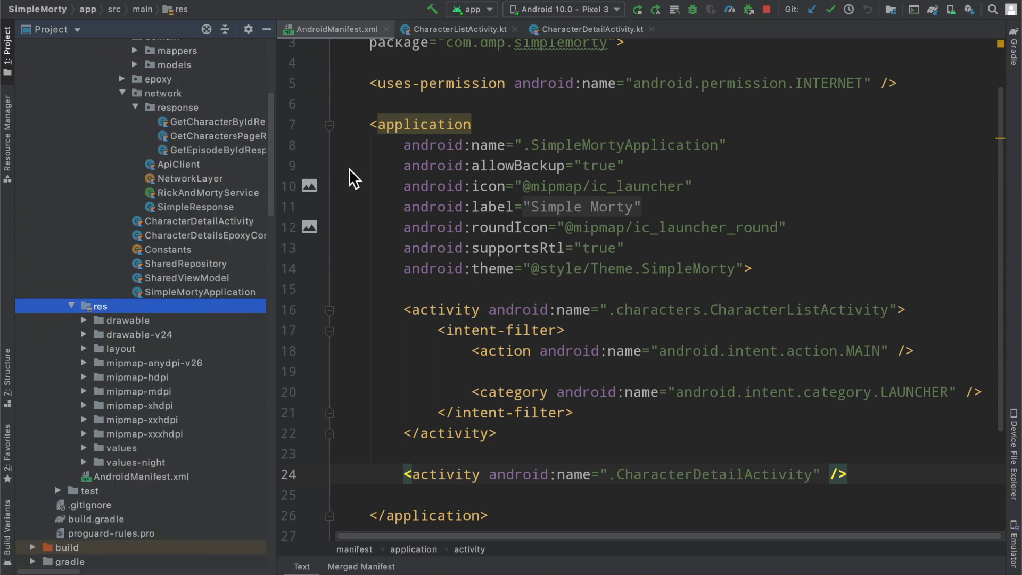
{"action": "right_click", "coordinate": [103, 306]}
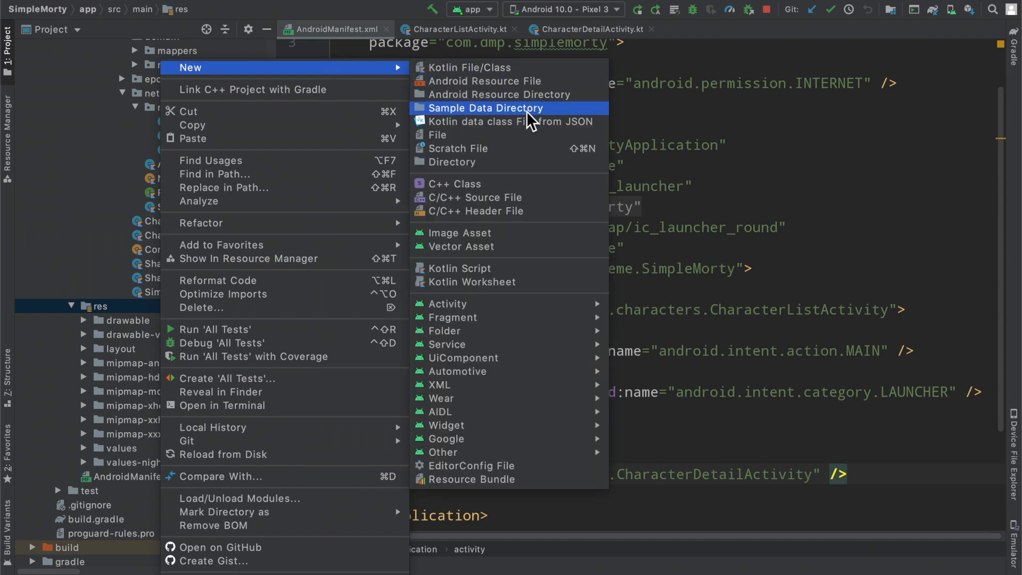
{"action": "left_click", "coordinate": [498, 93]}
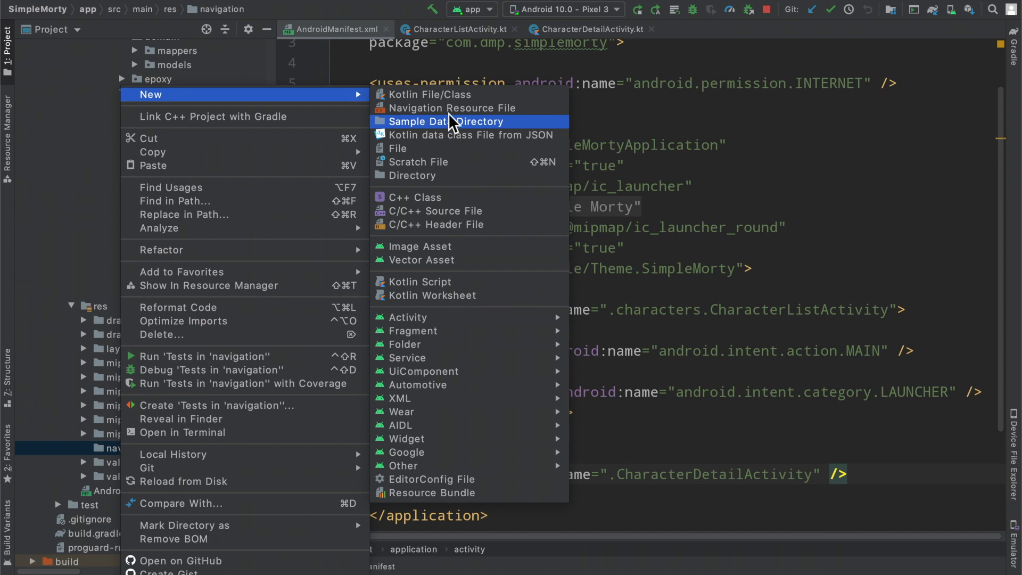
Create the nav_graph navigation resource file and accept adding the navigation library dependencies.
{"action": "left_click", "coordinate": [451, 109]}
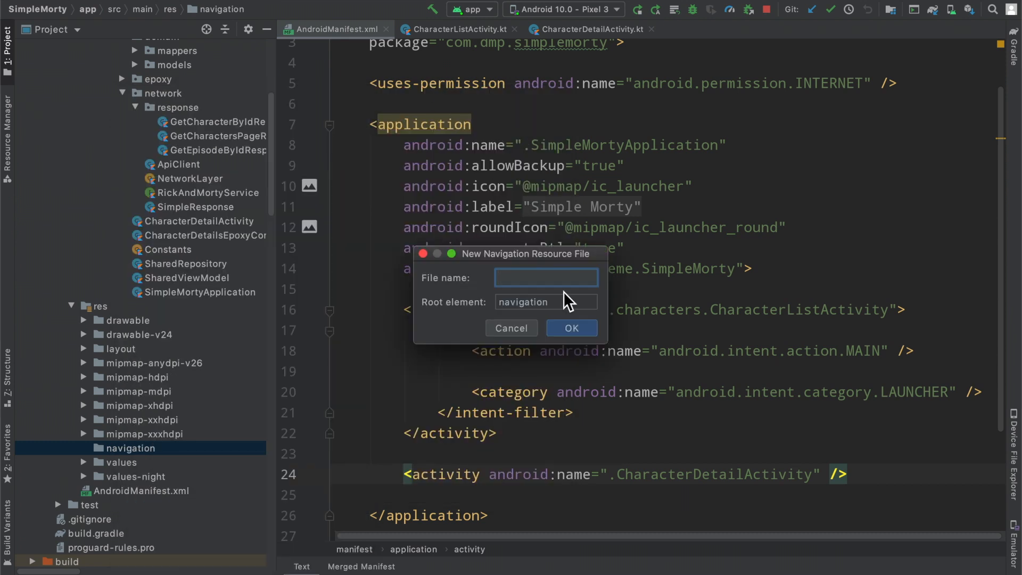
{"action": "type", "text": "nav_graph"}
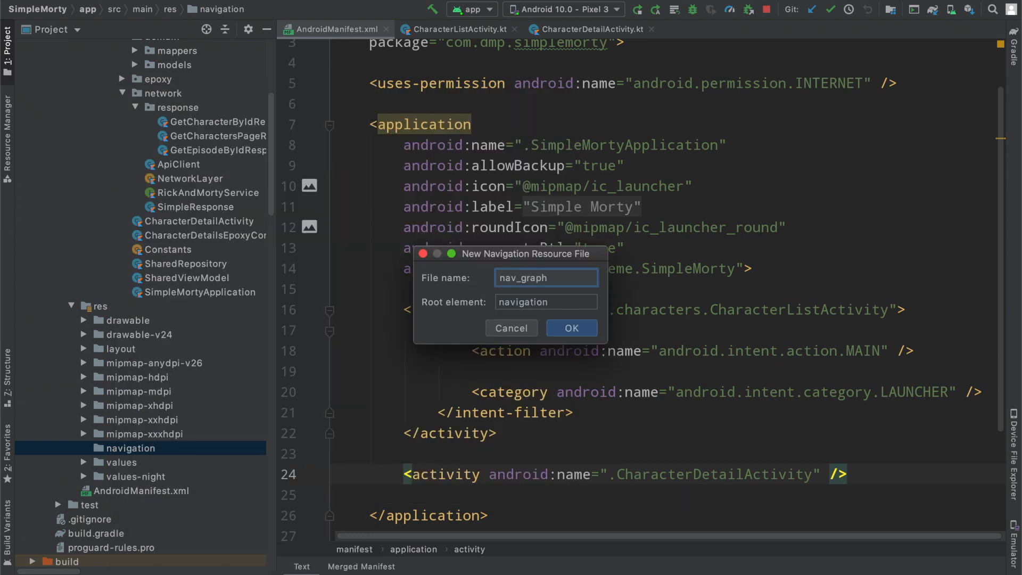
{"action": "left_click", "coordinate": [546, 277]}
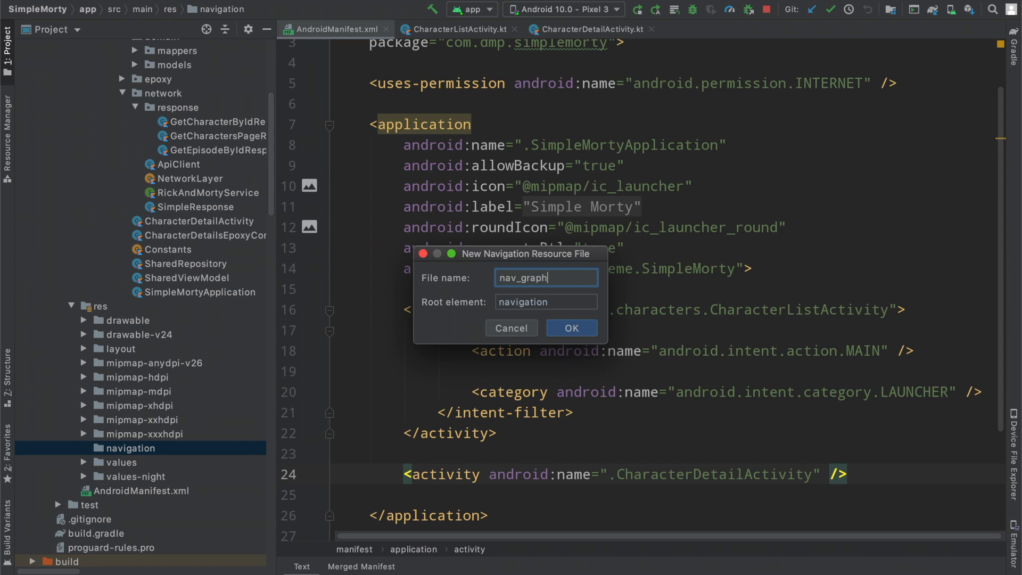
{"action": "left_click", "coordinate": [571, 328]}
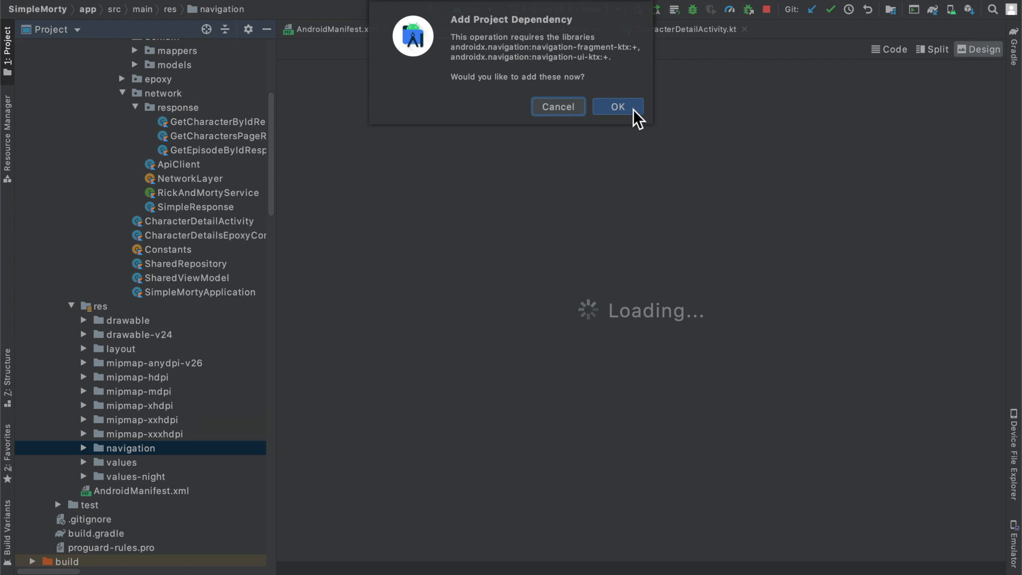
{"action": "left_click", "coordinate": [616, 107]}
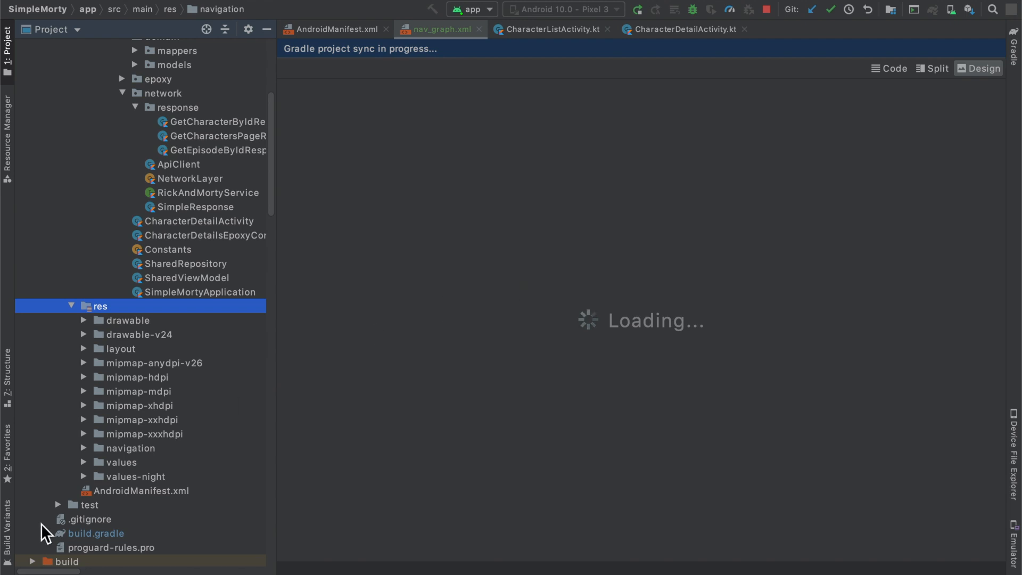
Move the navigation dependencies under a // Jetpack Navigation comment in build.gradle at version 2.3.5.
{"action": "double_click", "coordinate": [96, 533]}
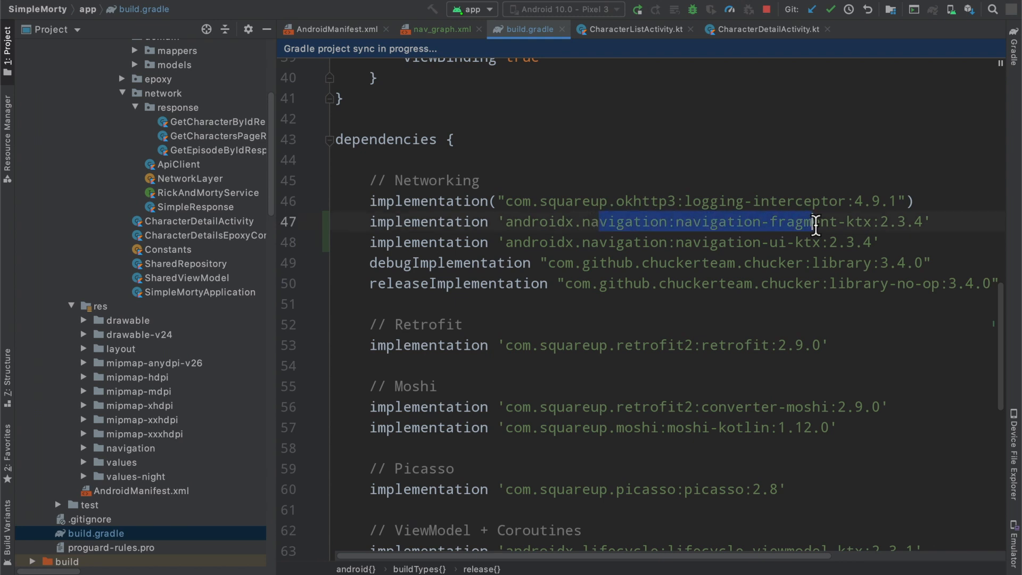
{"action": "left_click", "coordinate": [611, 242]}
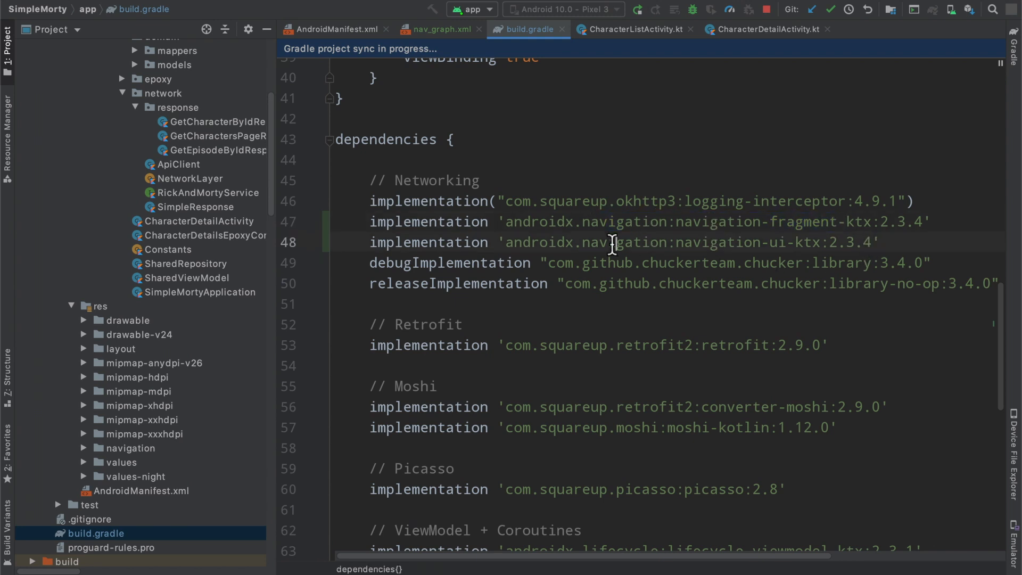
{"action": "left_click_drag", "start_coordinate": [617, 242], "coordinate": [820, 242]}
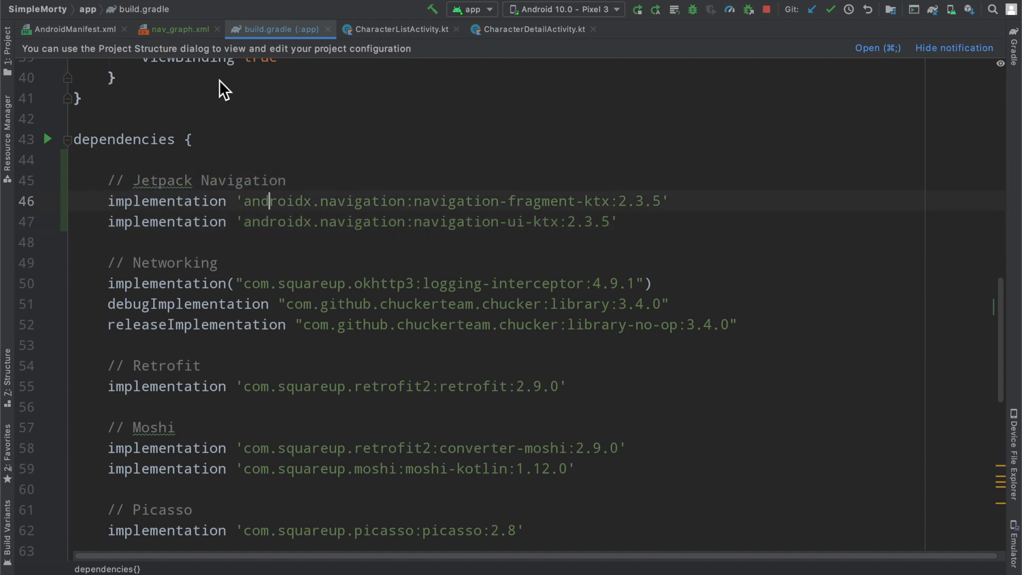
{"action": "left_click", "coordinate": [177, 29]}
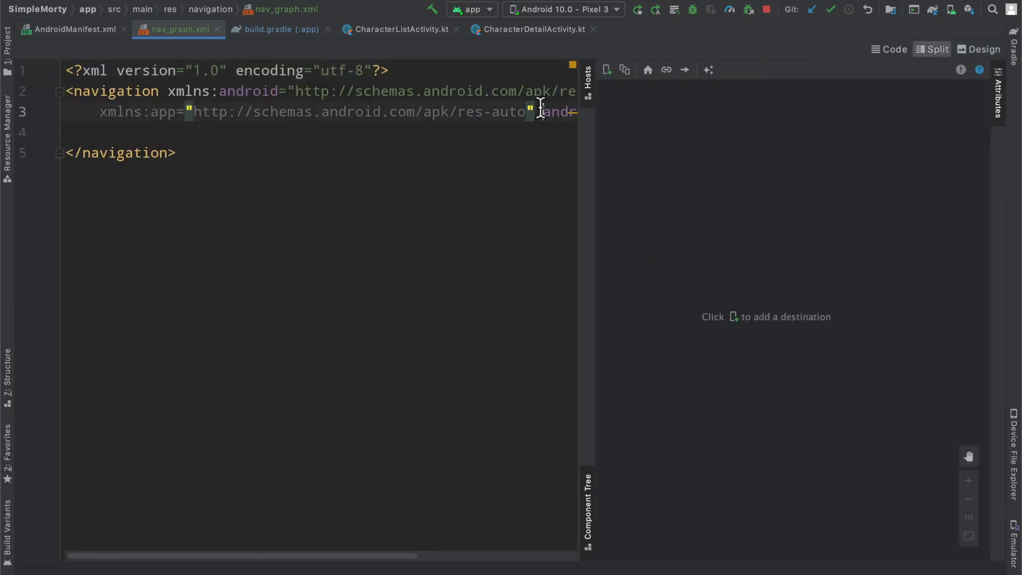
Add android:id="@+id/nav_graph" to the graph and list the destinations available to add.
{"action": "type", "text": "android:id=\"@+id/nav_graph\">"}
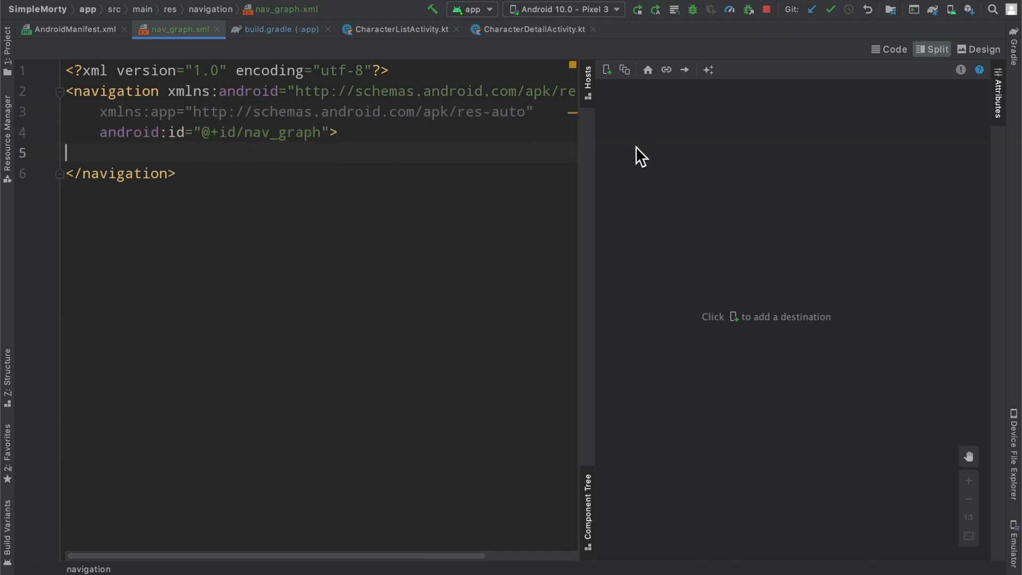
{"action": "mouse_move", "coordinate": [605, 70]}
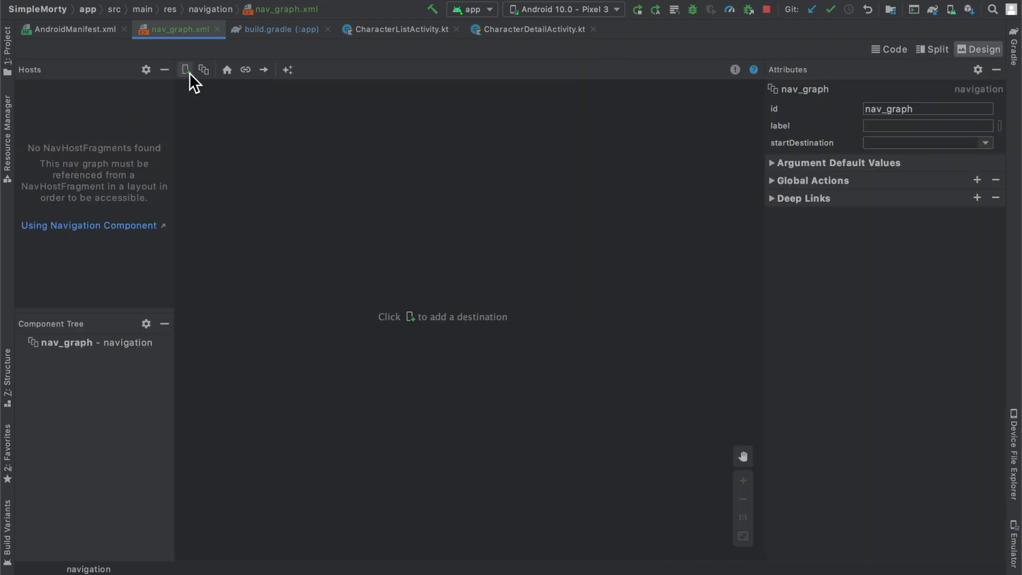
{"action": "left_click", "coordinate": [185, 71]}
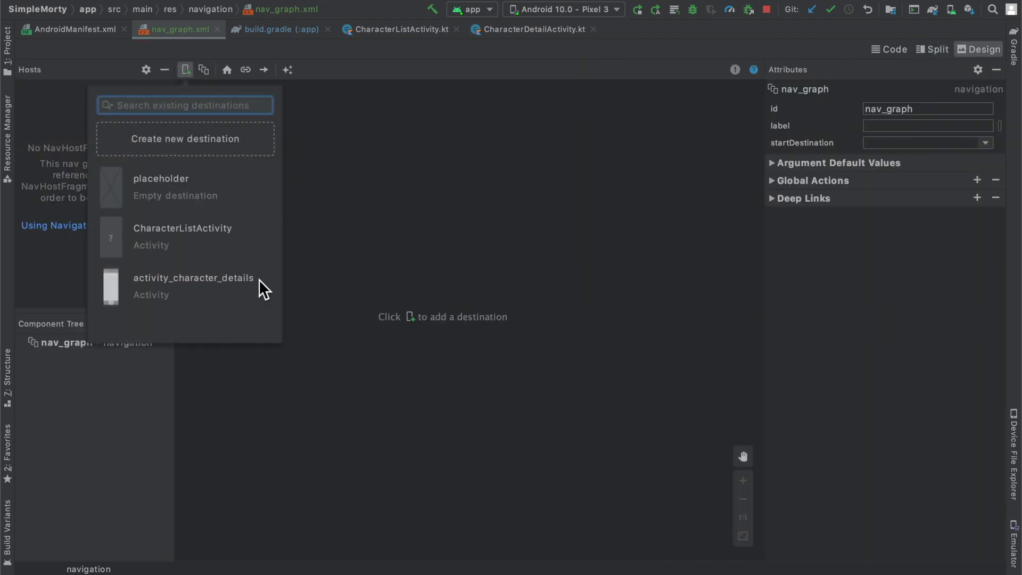
{"action": "mouse_move", "coordinate": [228, 245]}
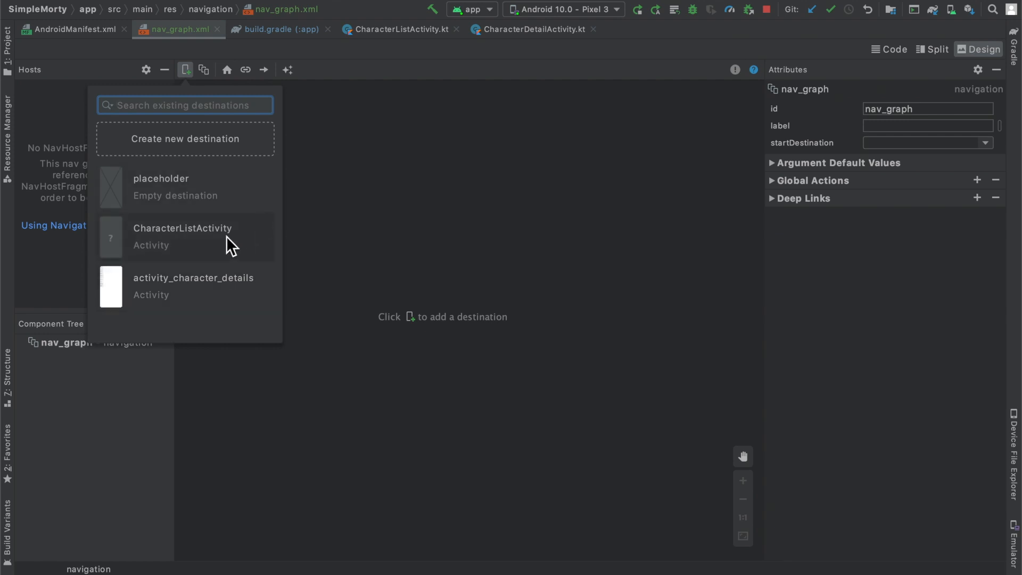
{"action": "mouse_move", "coordinate": [171, 258]}
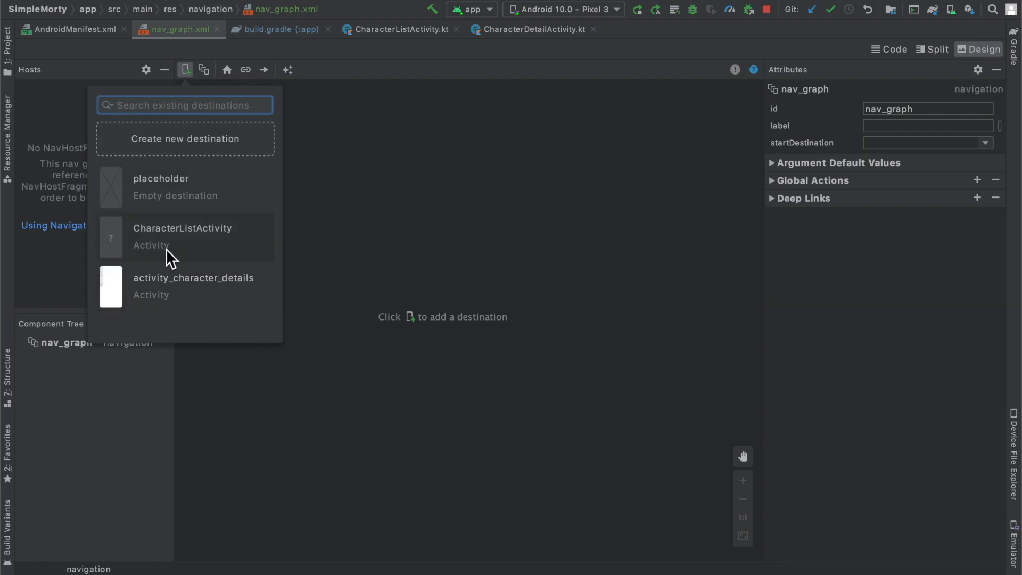
Create a blank CharacterListFragment destination with layout fragment_character_list via the fragment wizard.
{"action": "left_click", "coordinate": [184, 138]}
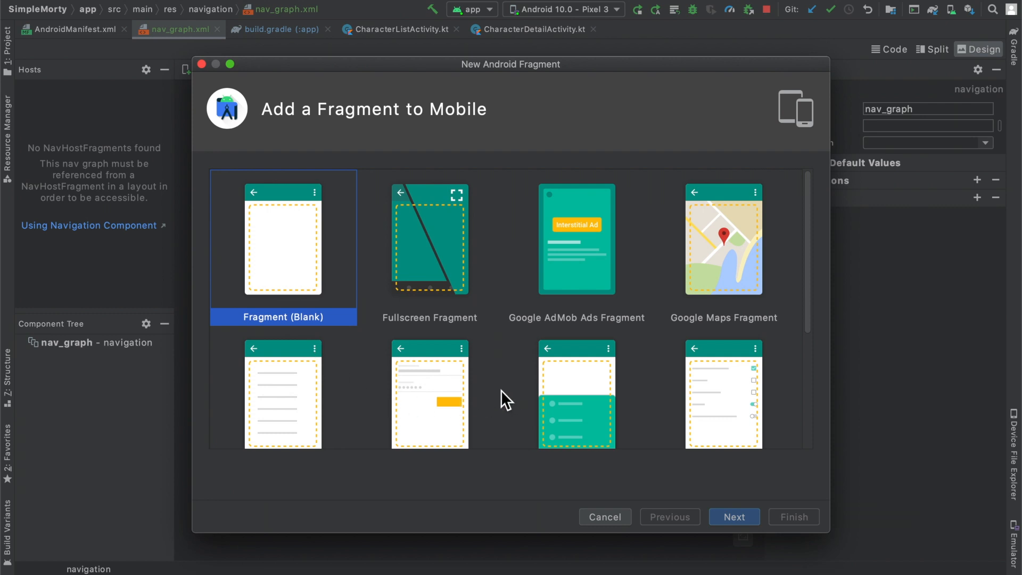
{"action": "scroll", "scroll_direction": "down", "scroll_amount": 3}
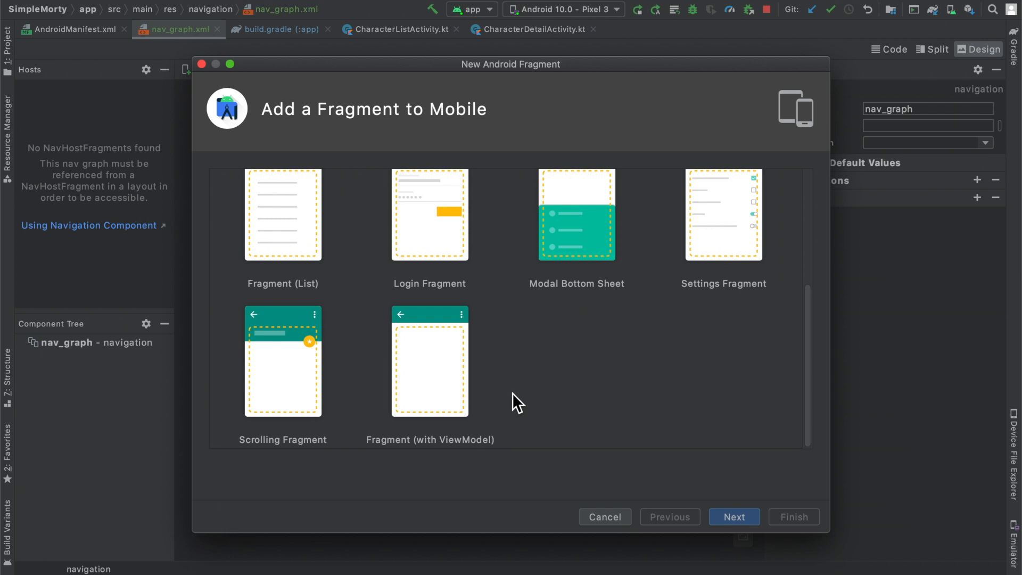
{"action": "mouse_move", "coordinate": [488, 389]}
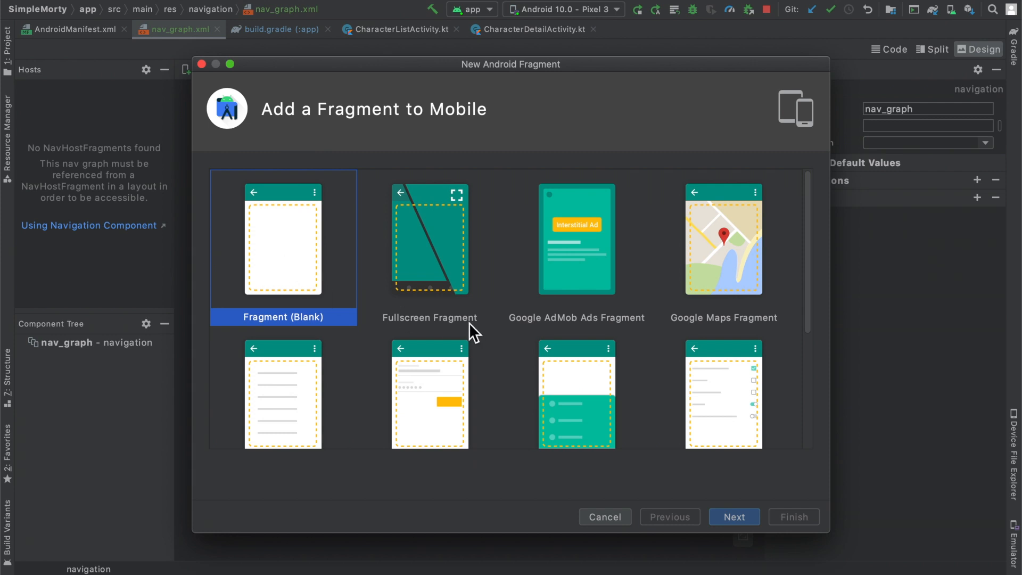
{"action": "left_click", "coordinate": [732, 517]}
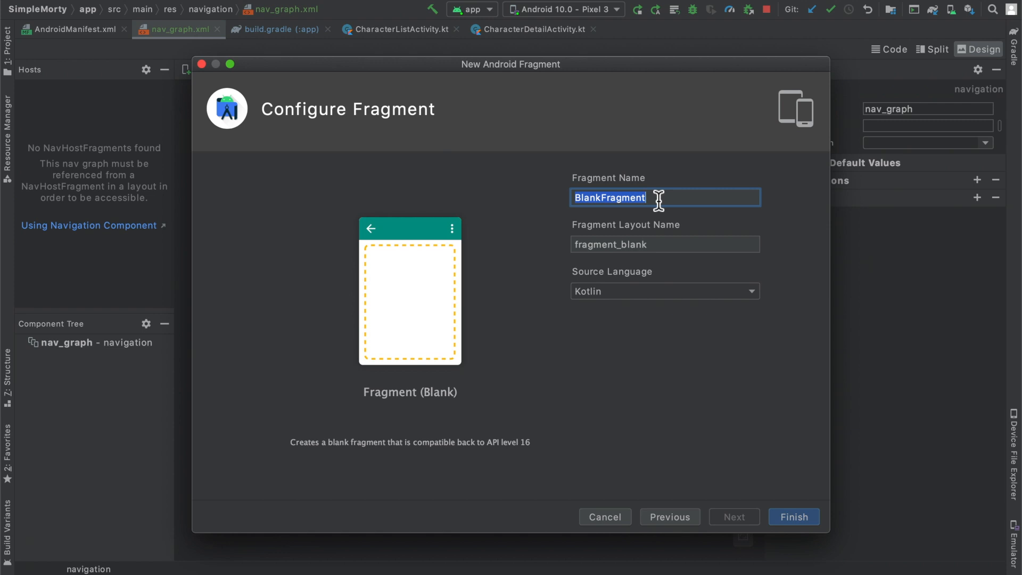
{"action": "type", "text": "C"}
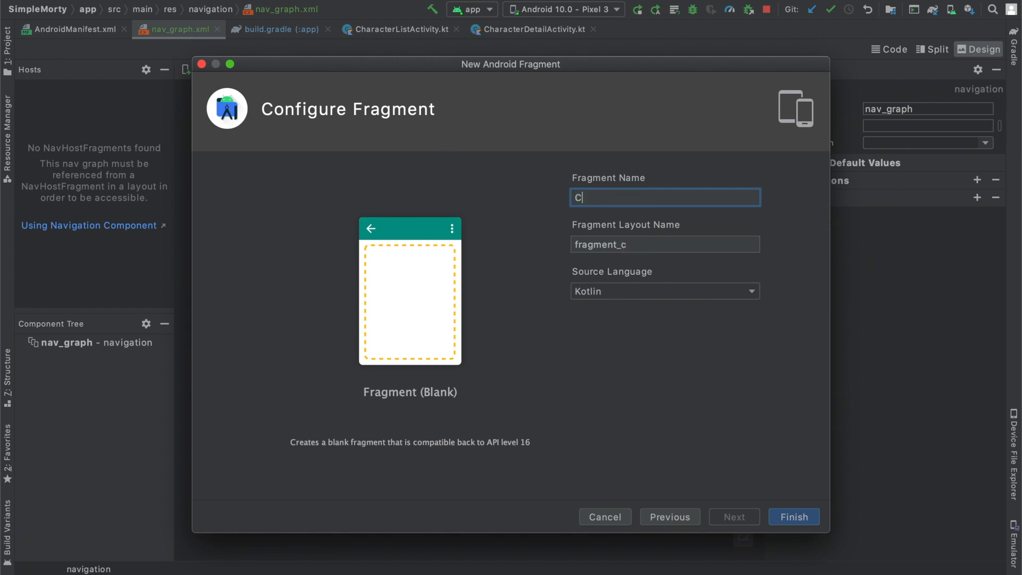
{"action": "type", "text": "haracterListFragment"}
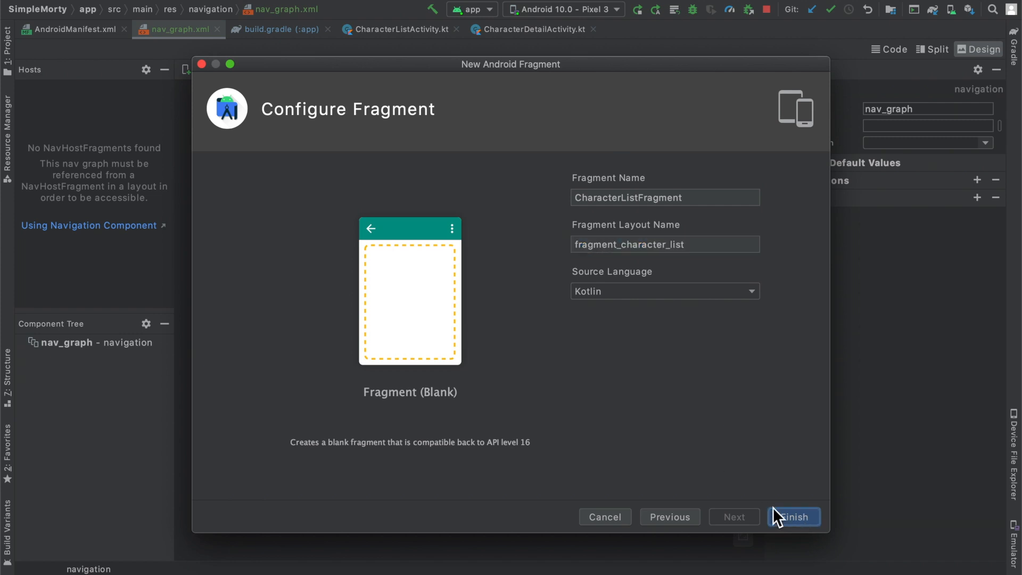
{"action": "left_click", "coordinate": [792, 516]}
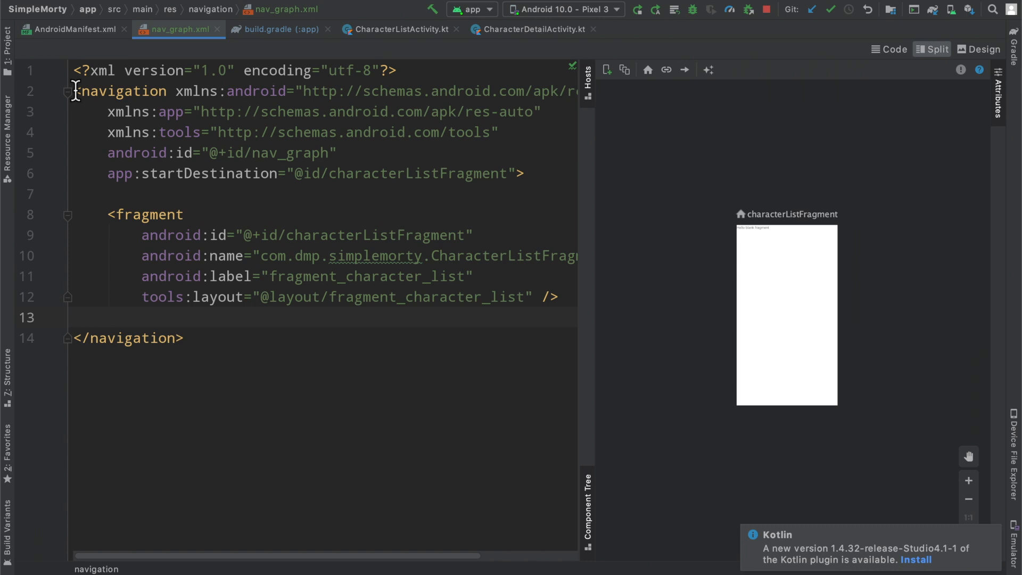
Highlight the navigation root, the characterListFragment element and its label fragment_character_list in Split view.
{"action": "double_click", "coordinate": [119, 91]}
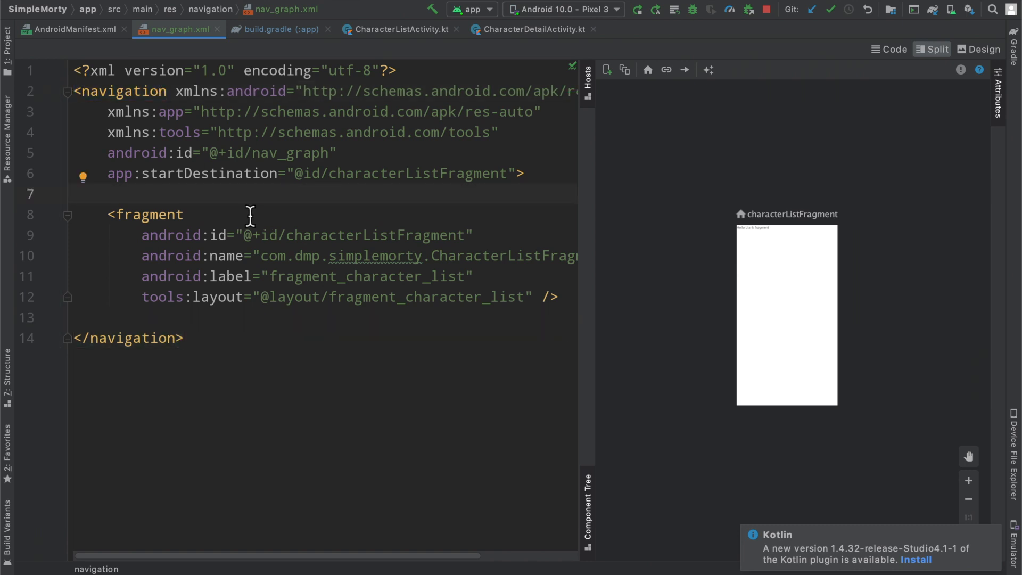
{"action": "double_click", "coordinate": [138, 153]}
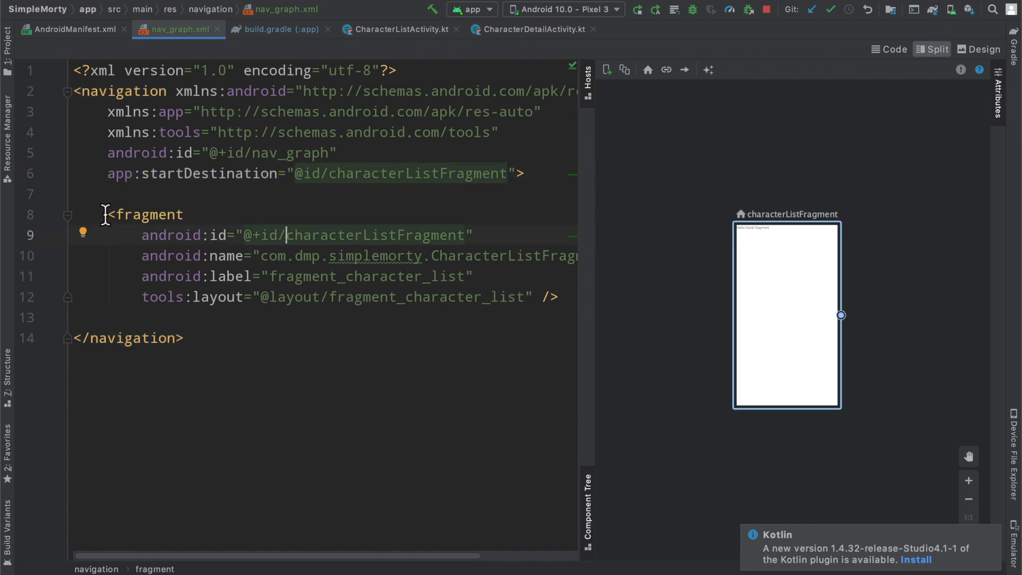
{"action": "left_click_drag", "start_coordinate": [108, 214], "coordinate": [559, 297]}
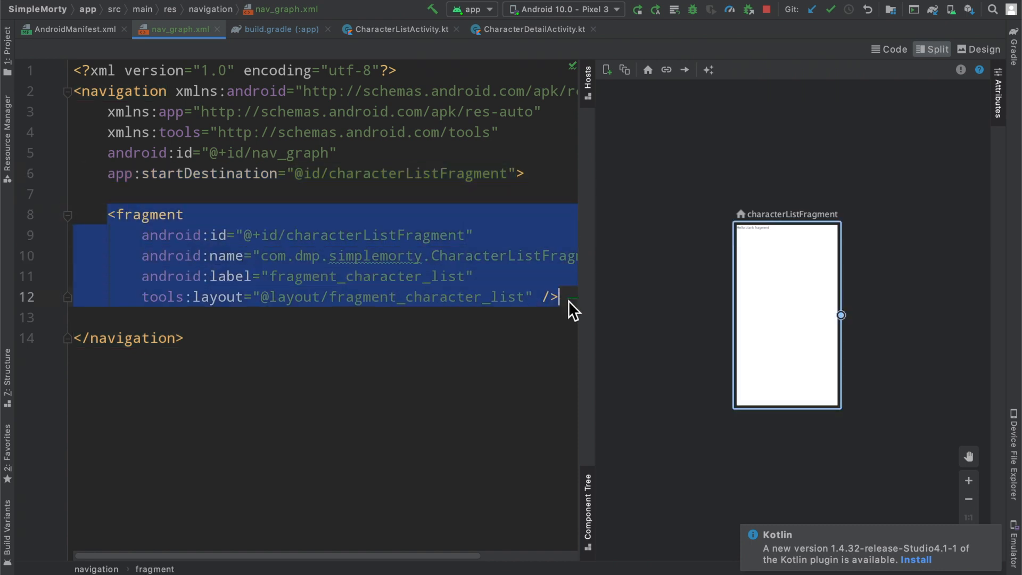
{"action": "double_click", "coordinate": [375, 234]}
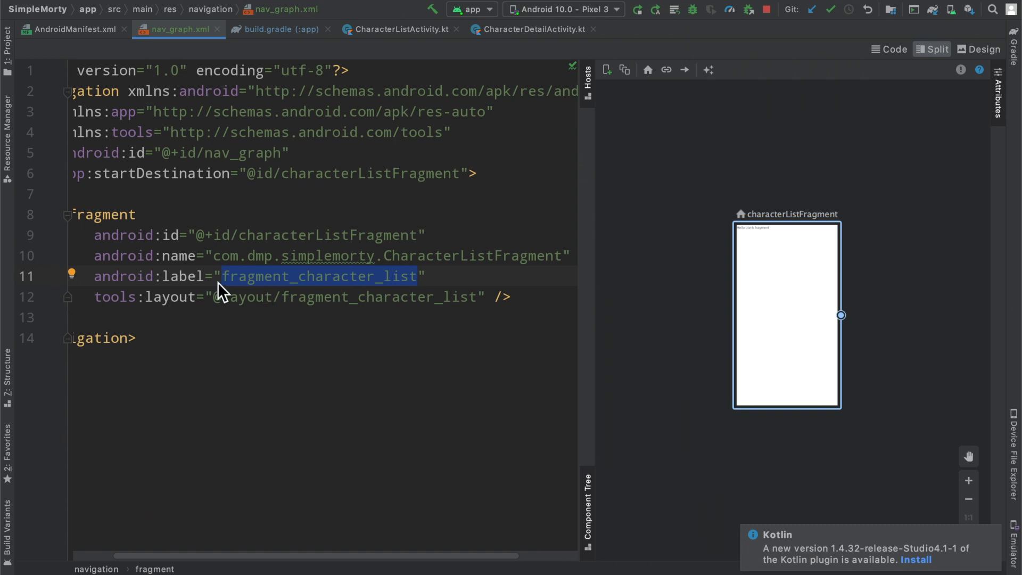
{"action": "type", "text": "Label \""}
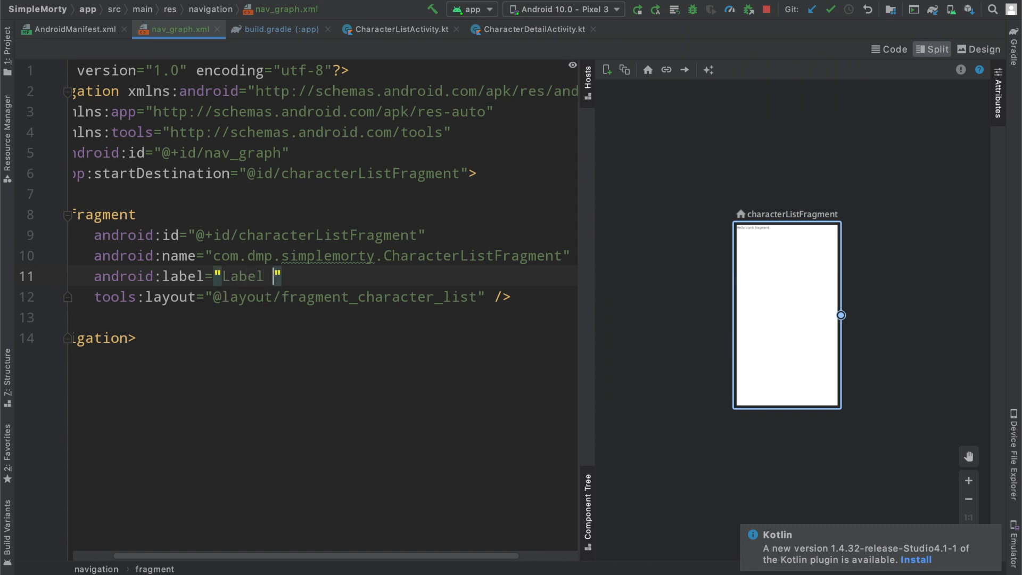
{"action": "type", "text": "fragment_character_list"}
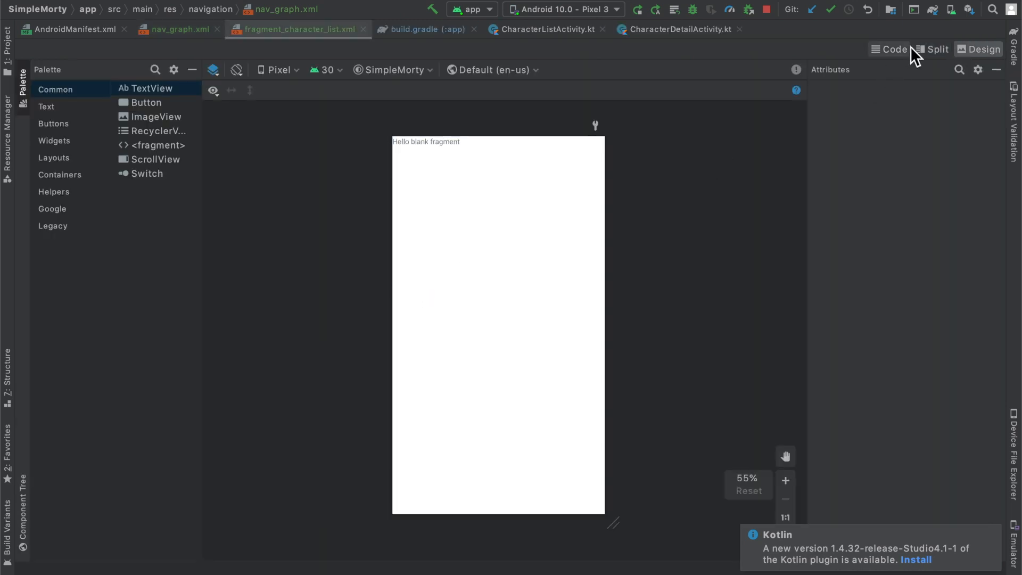
Review fragment_character_list.xml and its hello_blank_fragment string, then return to nav_graph.xml.
{"action": "left_click", "coordinate": [937, 49]}
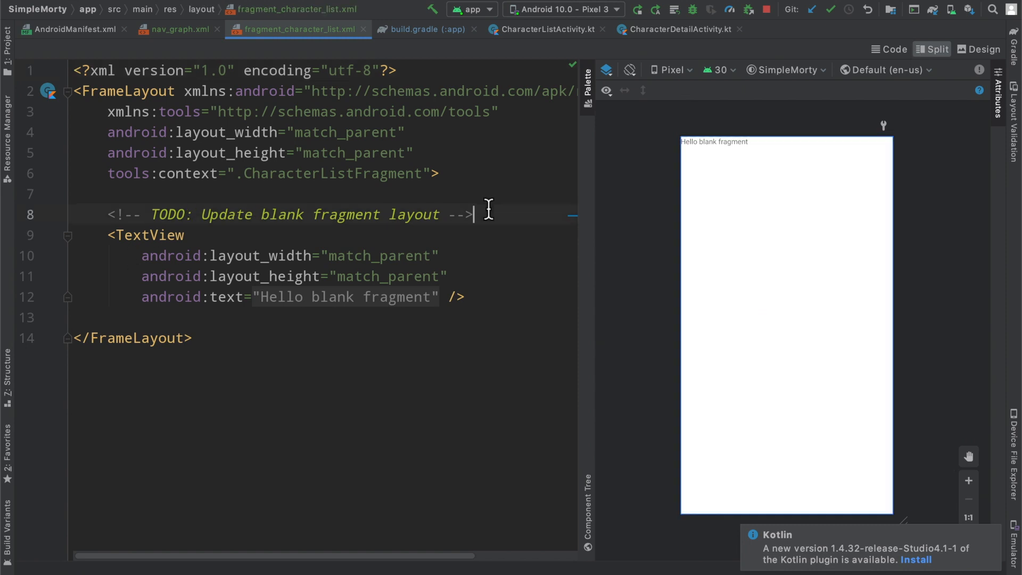
{"action": "triple_click", "coordinate": [294, 214]}
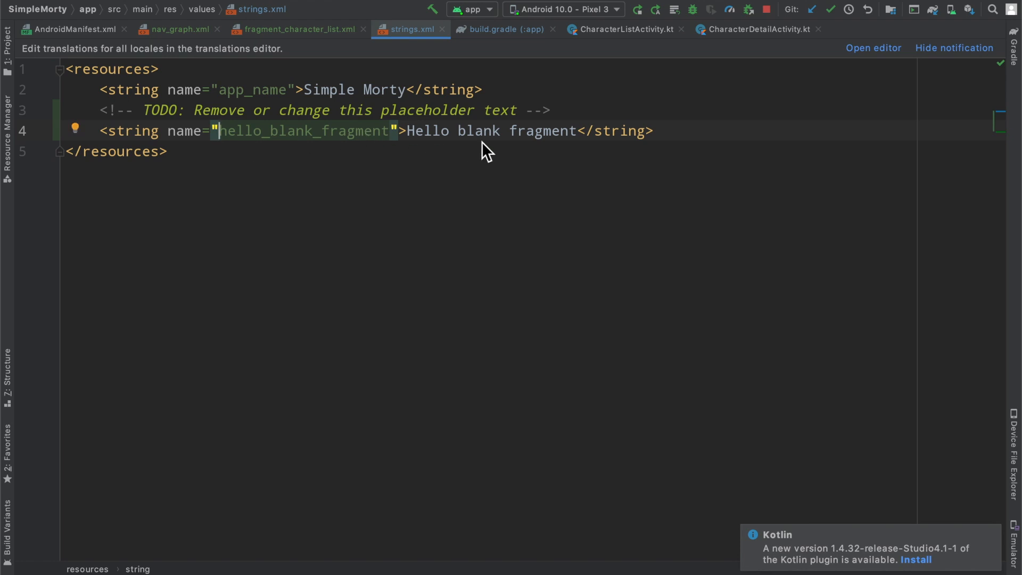
{"action": "left_click", "coordinate": [295, 28]}
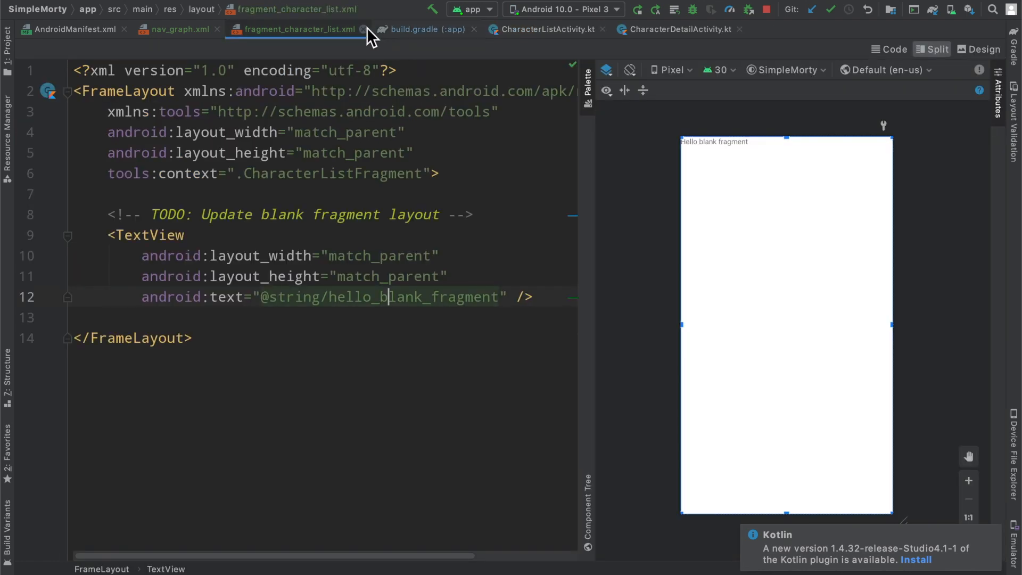
{"action": "left_click", "coordinate": [177, 29]}
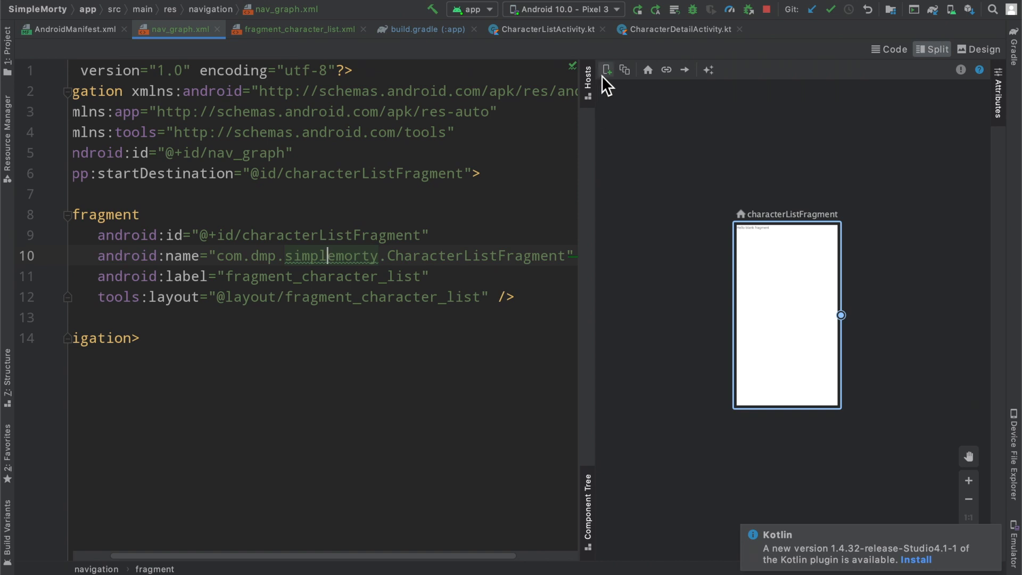
Create a Fragment (Blank) destination named CharacterDetailFragment and view it in Design mode.
{"action": "left_click", "coordinate": [605, 70]}
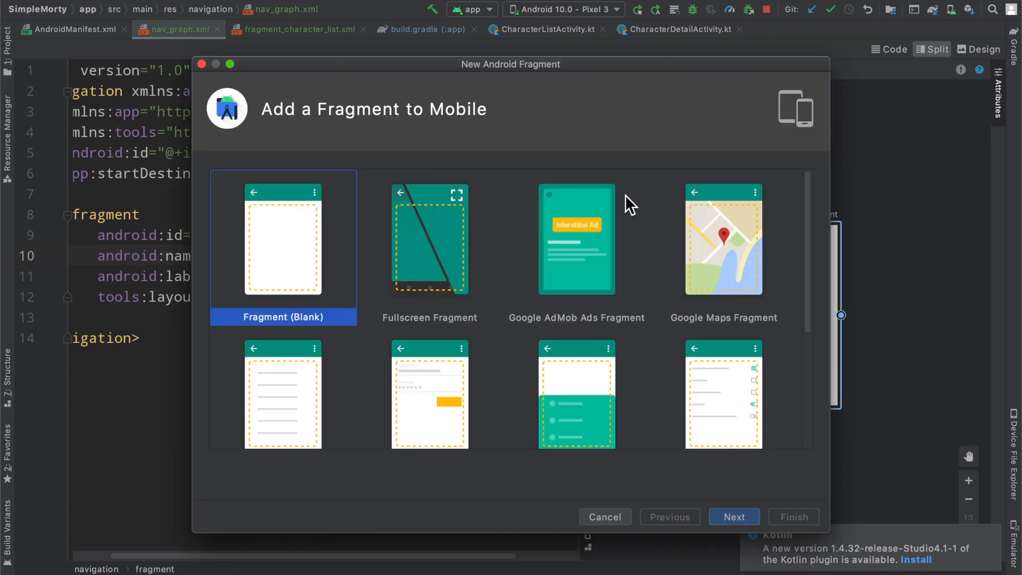
{"action": "left_click", "coordinate": [734, 516]}
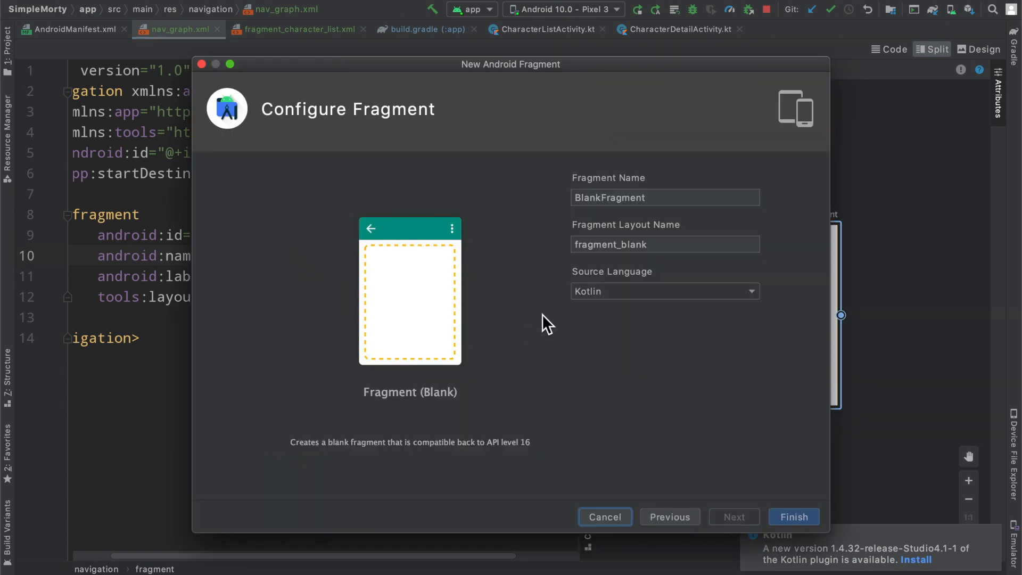
{"action": "type", "text": "CharacterDetail"}
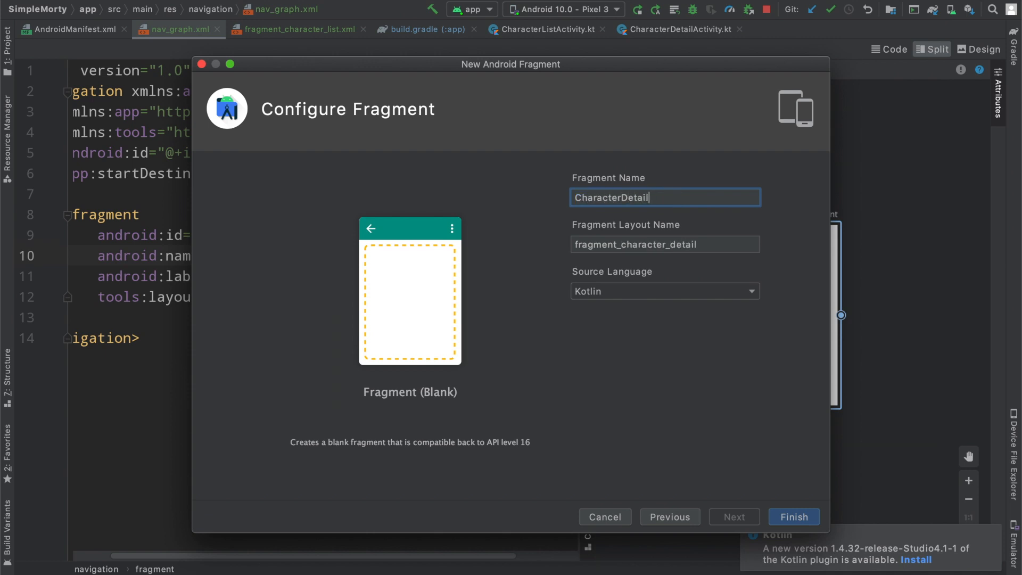
{"action": "type", "text": "Fragment"}
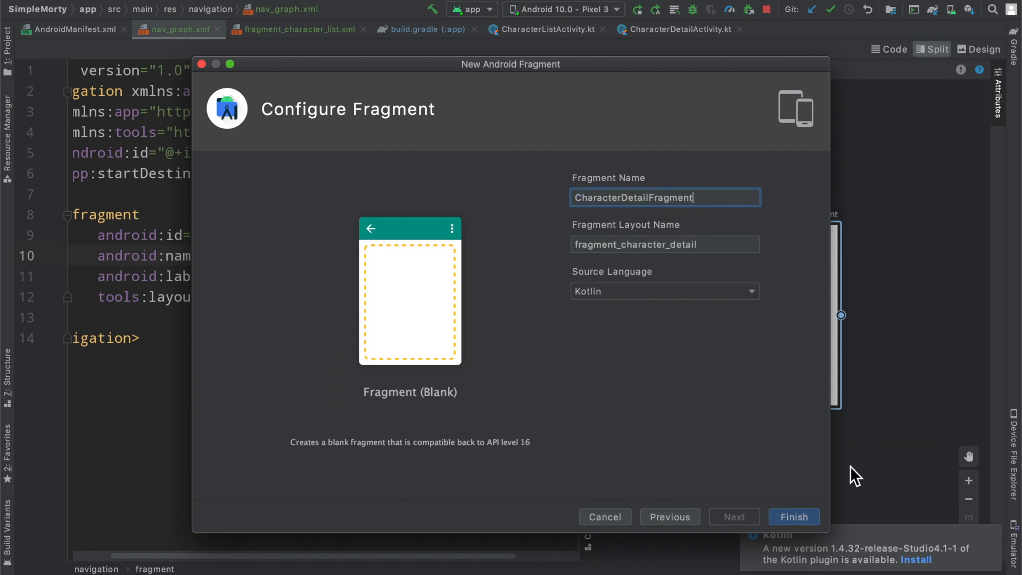
{"action": "left_click", "coordinate": [793, 516]}
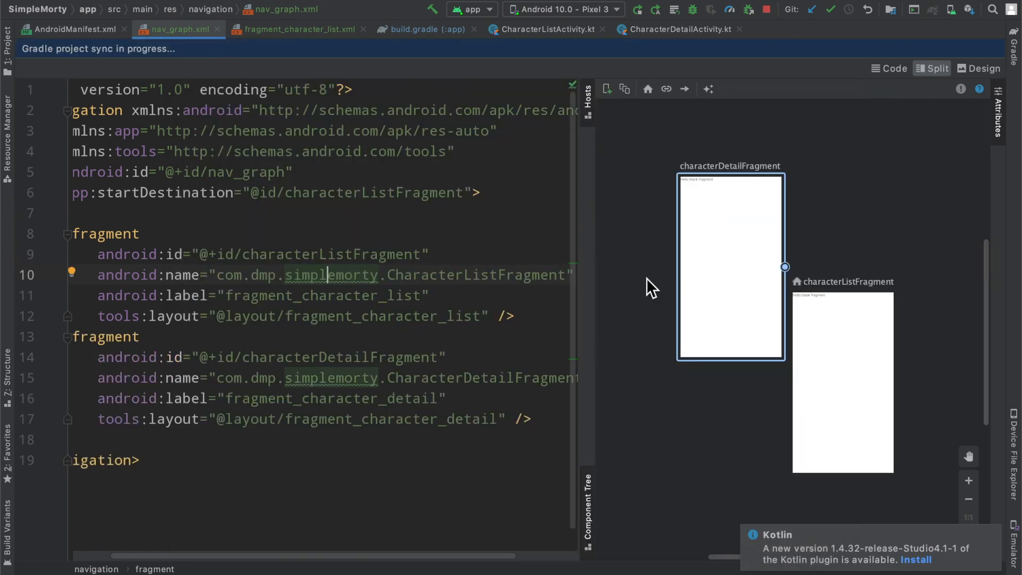
{"action": "left_click", "coordinate": [979, 49]}
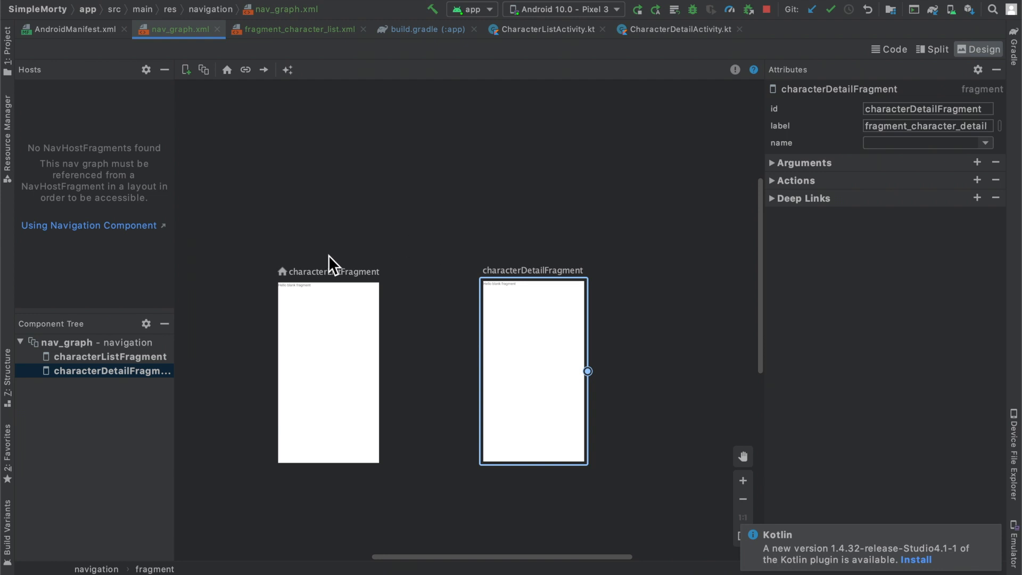
{"action": "mouse_move", "coordinate": [552, 160]}
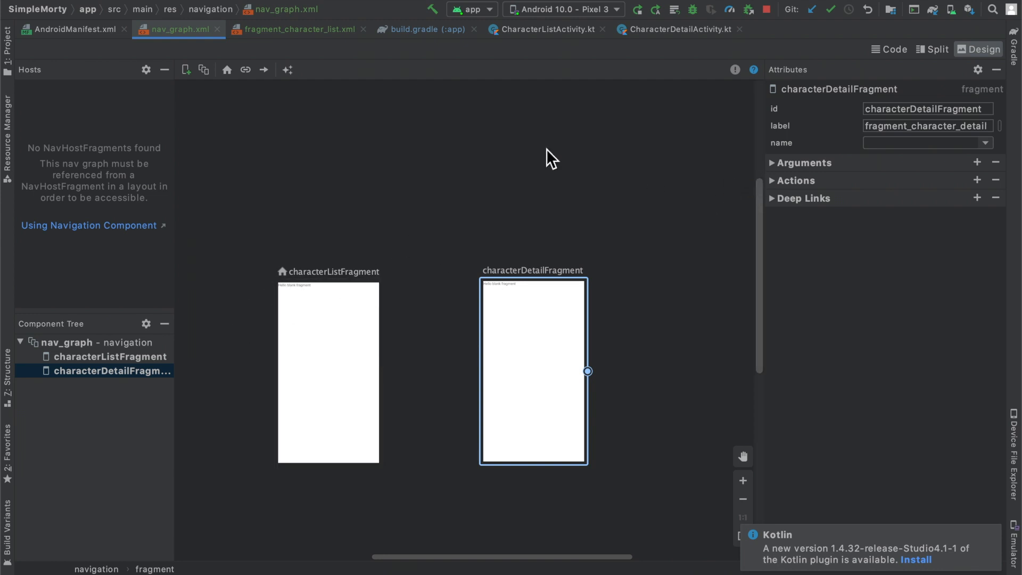
{"action": "left_click", "coordinate": [932, 49]}
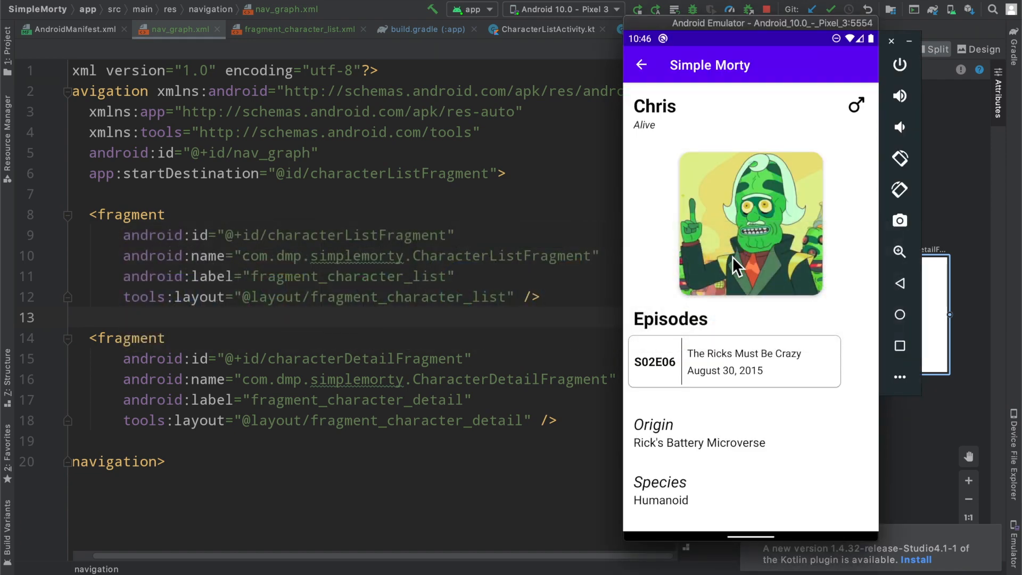
Return to the character grid and open Canklanker Thom's detail screen.
{"action": "left_click", "coordinate": [640, 65]}
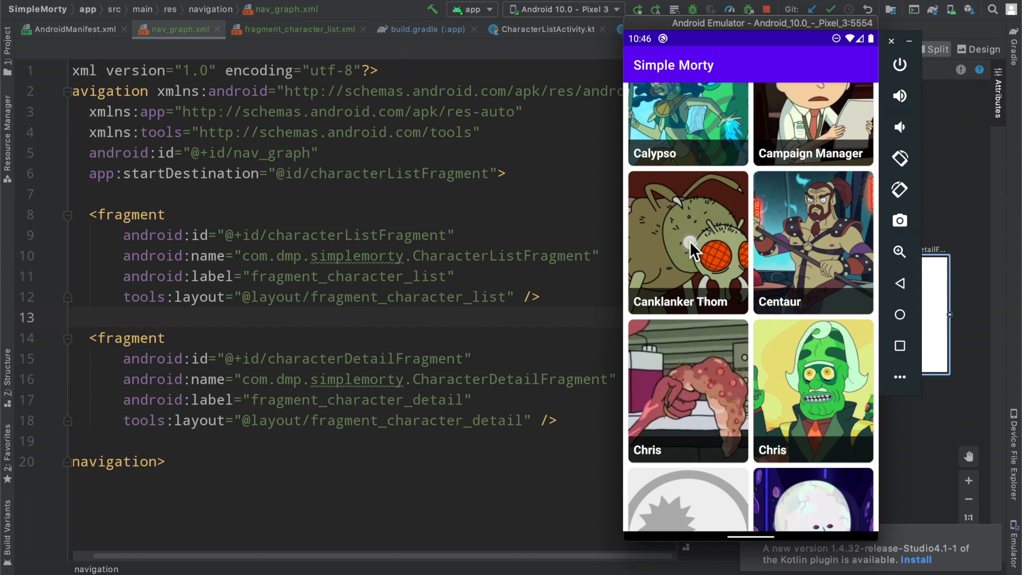
{"action": "left_click", "coordinate": [687, 241]}
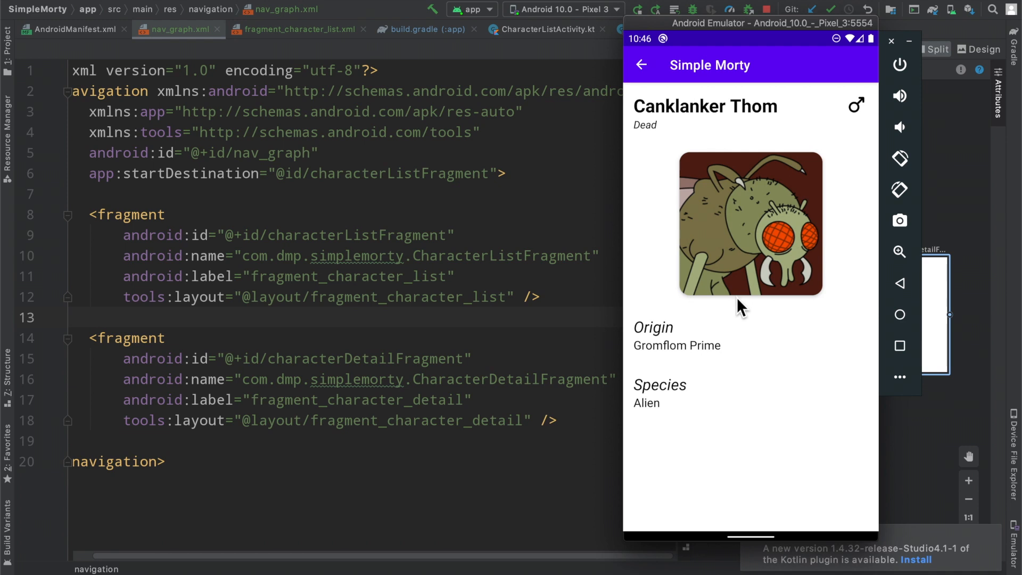
{"action": "mouse_move", "coordinate": [690, 215]}
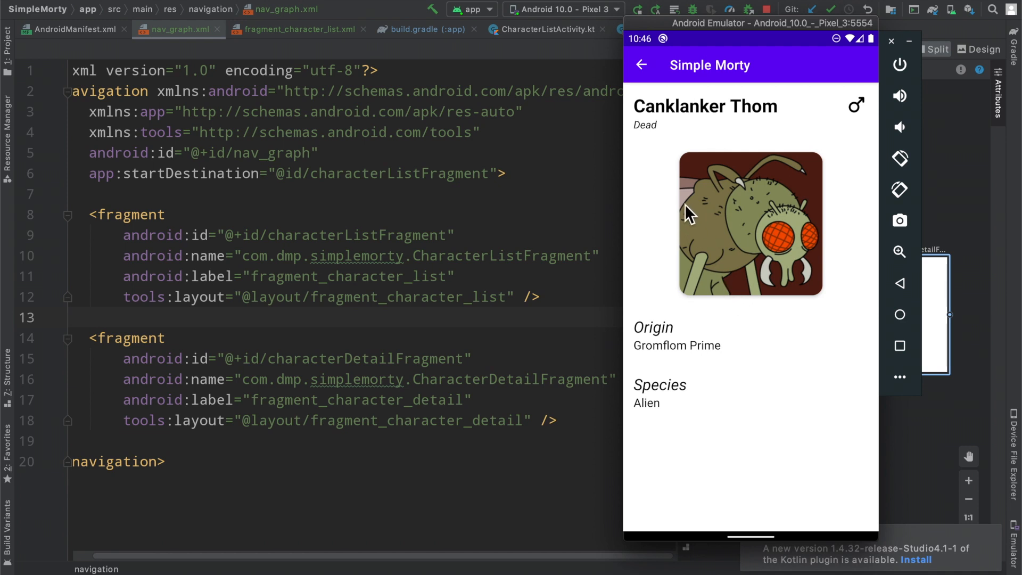
{"action": "mouse_move", "coordinate": [649, 78]}
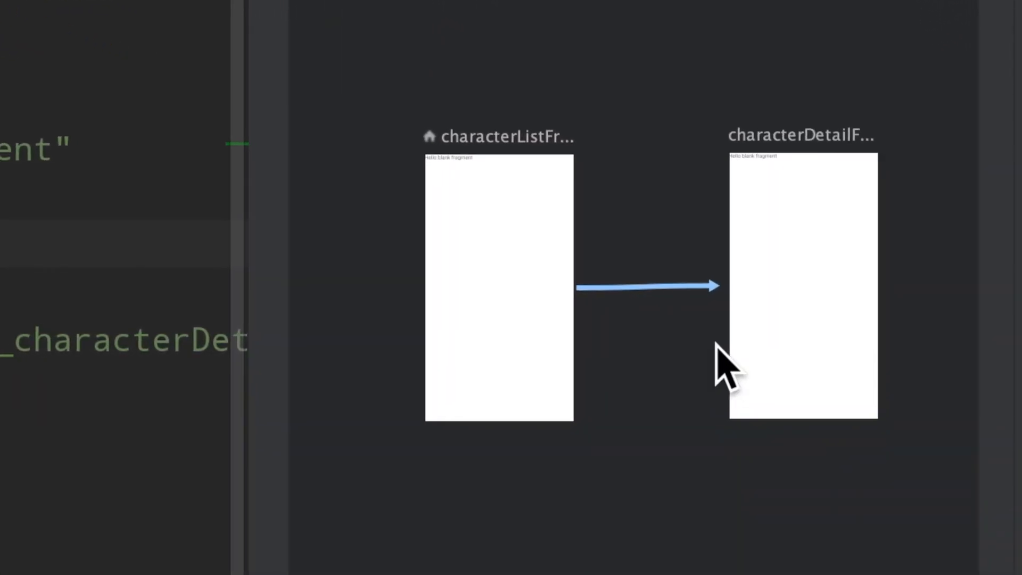
Select the new action from characterListFragment to characterDetailFragment and inspect its XML.
{"action": "left_click", "coordinate": [801, 286]}
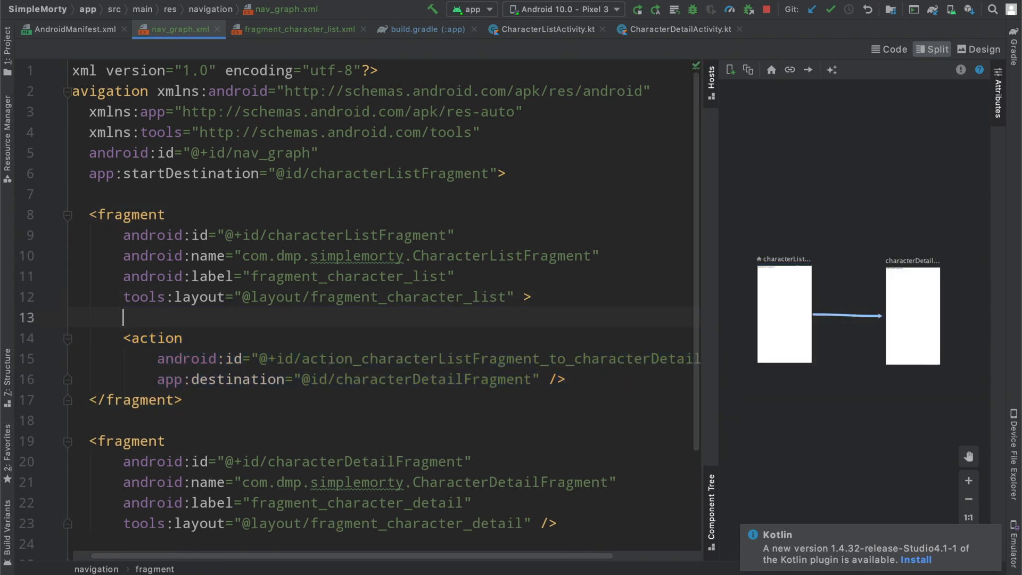
{"action": "double_click", "coordinate": [357, 211]}
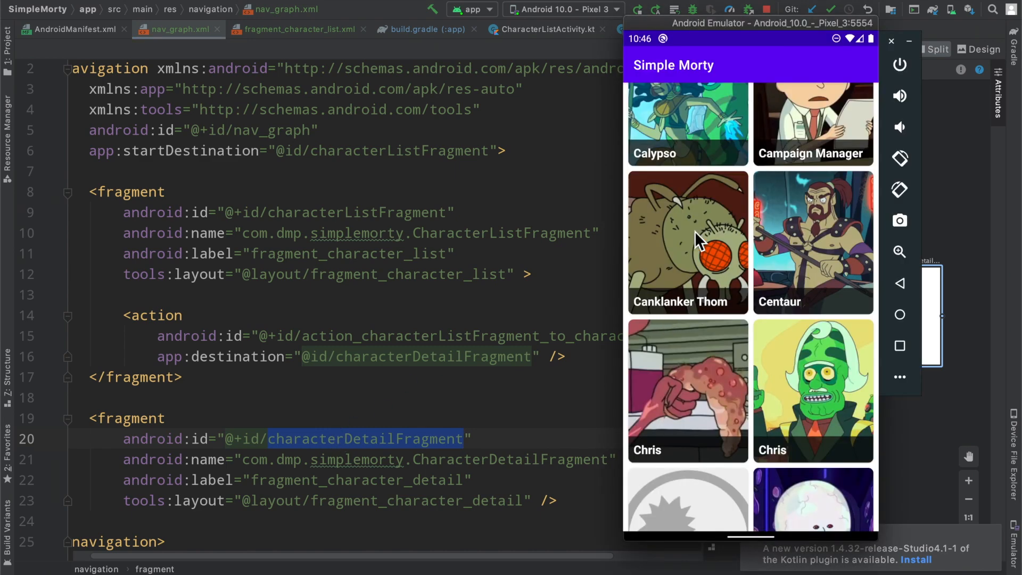
{"action": "left_click", "coordinate": [687, 242]}
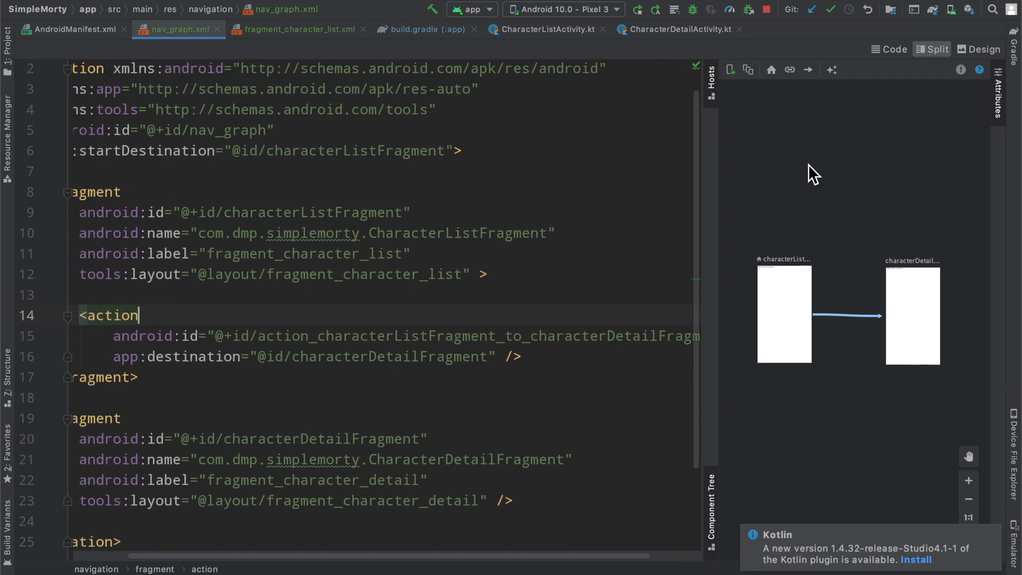
Set the action's id to @+id/action_characterListFragment_to_characterDetailFragment.
{"action": "left_click", "coordinate": [888, 49]}
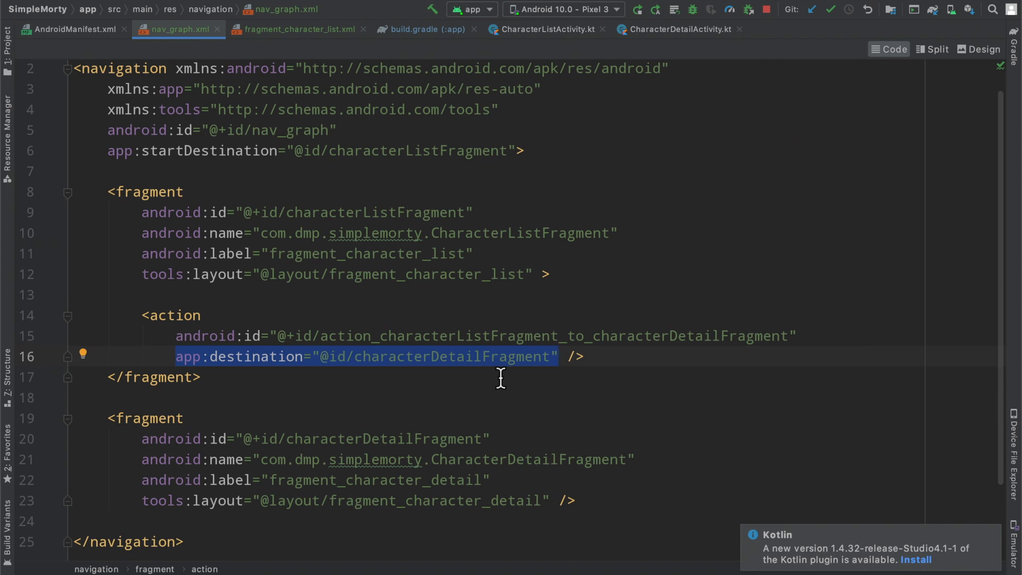
{"action": "mouse_move", "coordinate": [408, 335]}
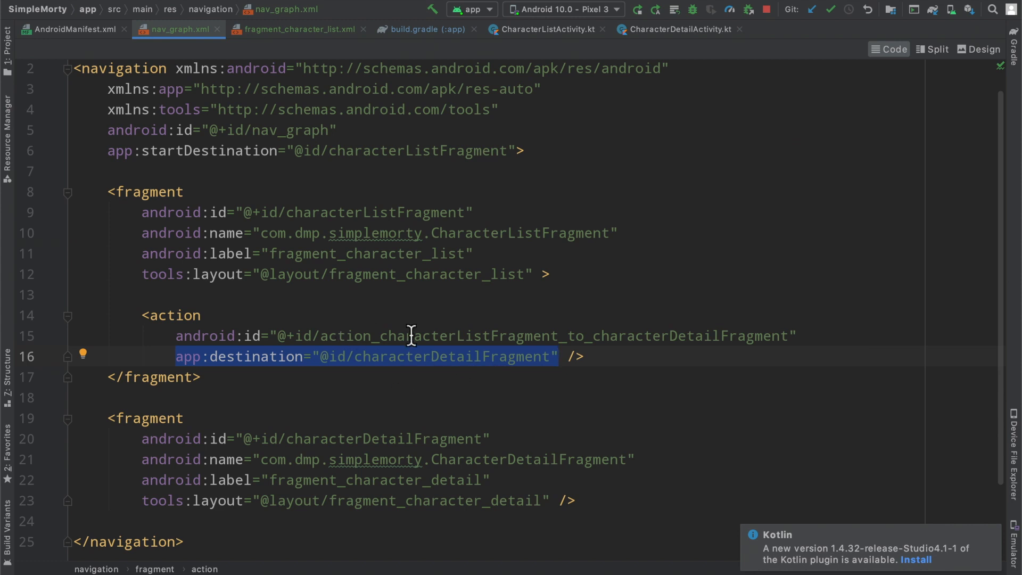
{"action": "type", "text": "xxxxx\""}
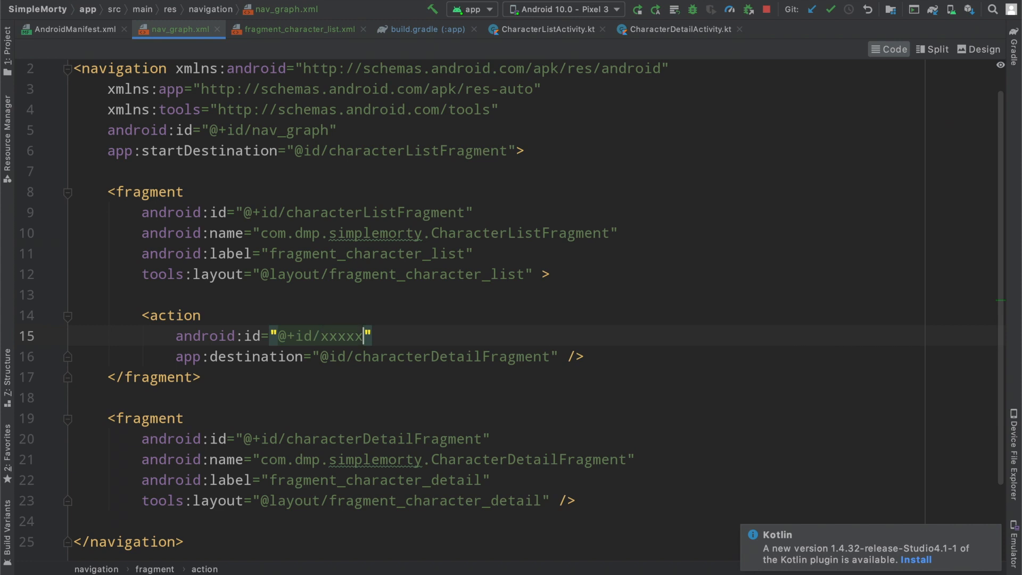
{"action": "type", "text": "action_characterListFragment_to_characterDetailFragment"}
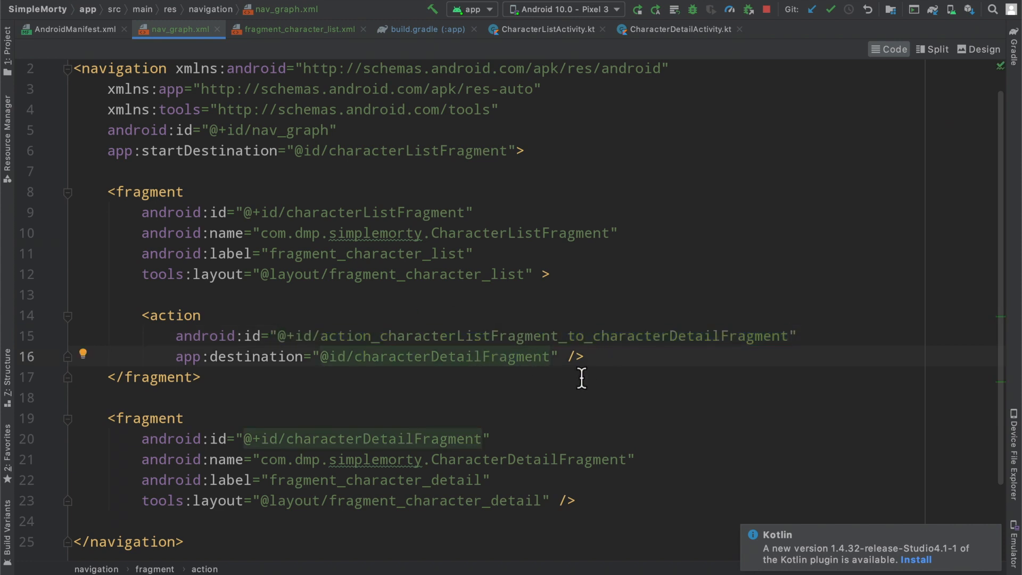
{"action": "left_click", "coordinate": [936, 49]}
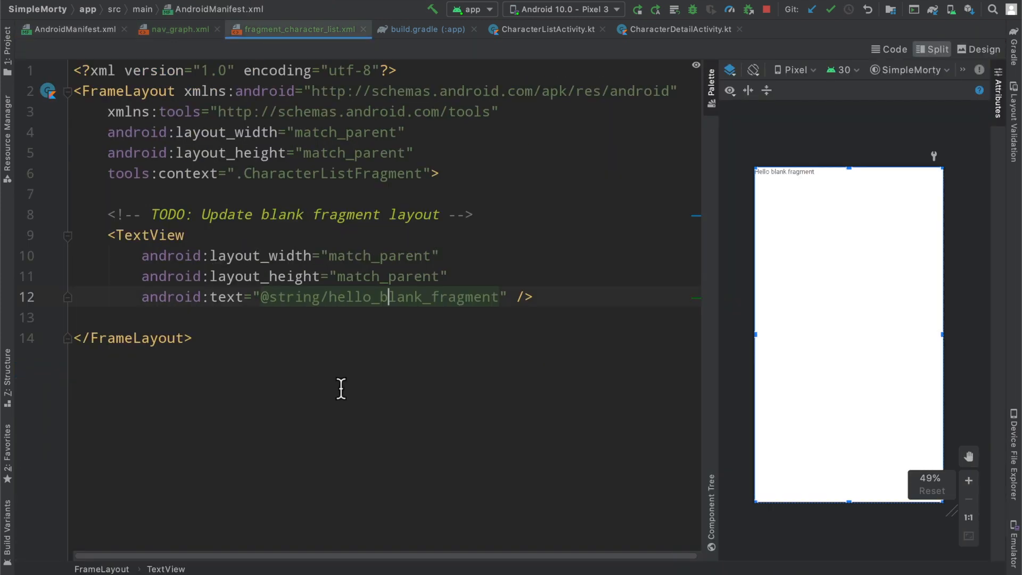
Close fragment_character_list.xml and return to the nav_graph.xml tab.
{"action": "left_click", "coordinate": [176, 29]}
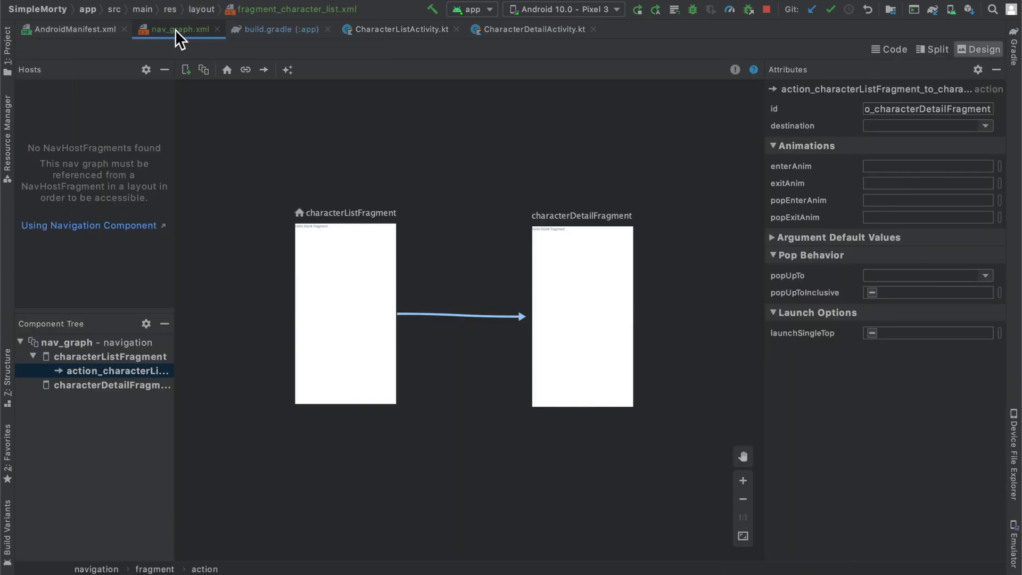
{"action": "left_click", "coordinate": [279, 29]}
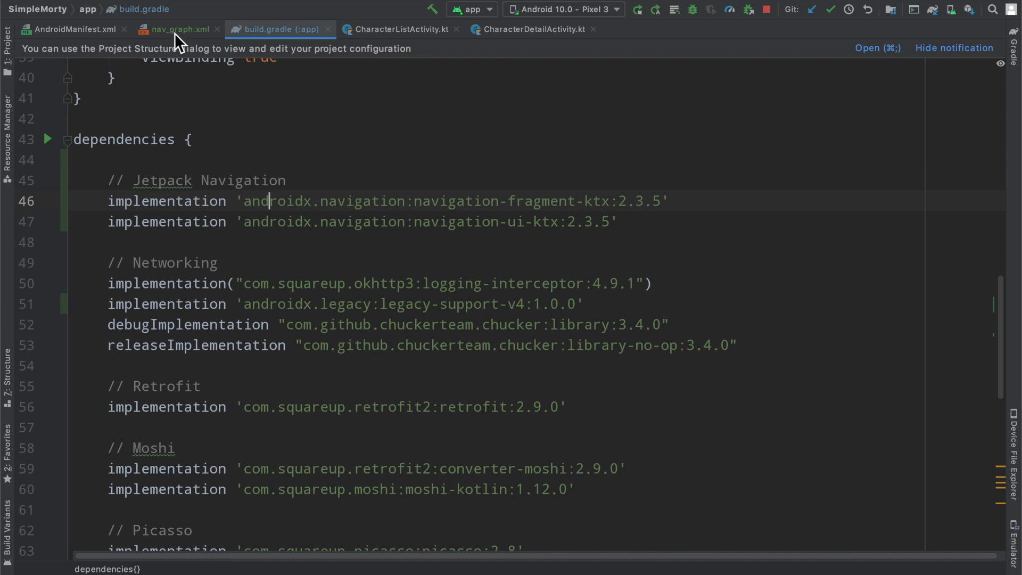
{"action": "left_click", "coordinate": [178, 29]}
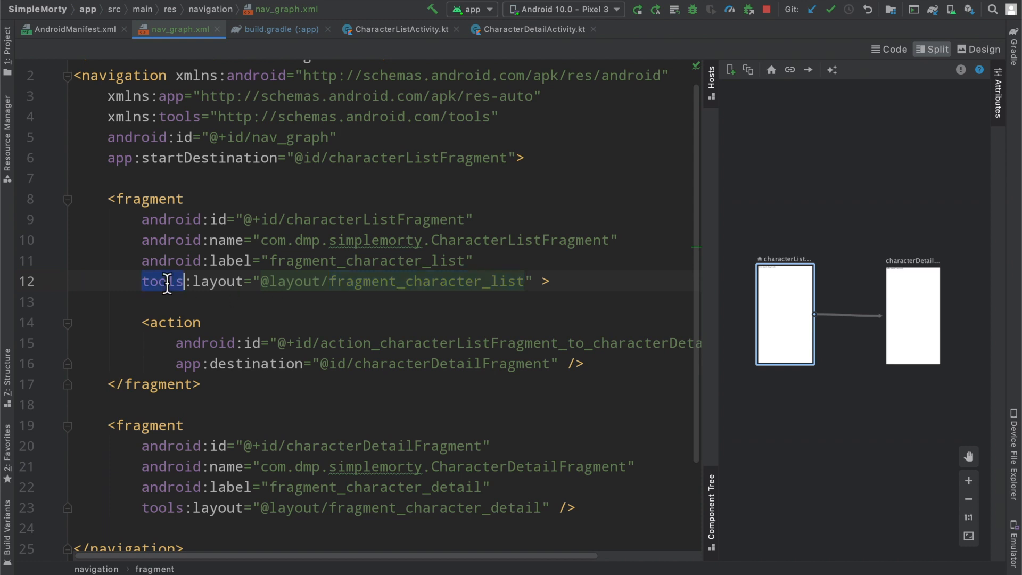
{"action": "double_click", "coordinate": [424, 281]}
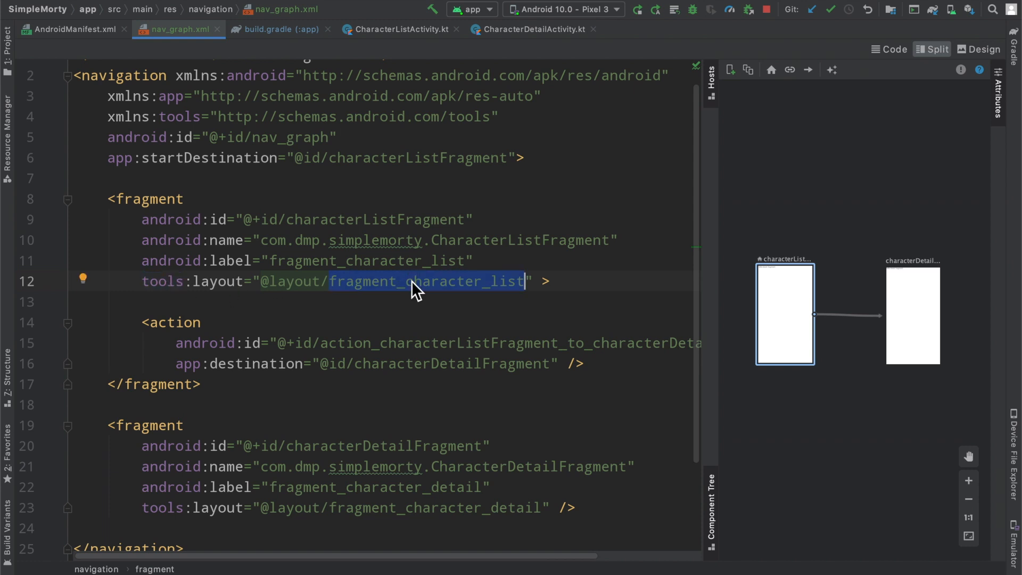
{"action": "type", "text": "acti"}
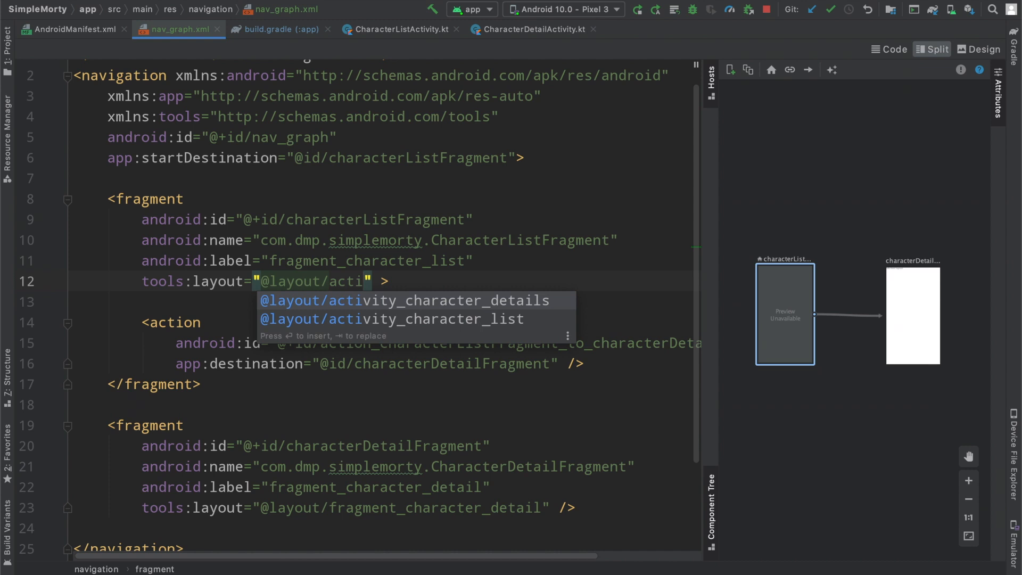
{"action": "left_click", "coordinate": [405, 300]}
{"action": "type", "text": "ch"}
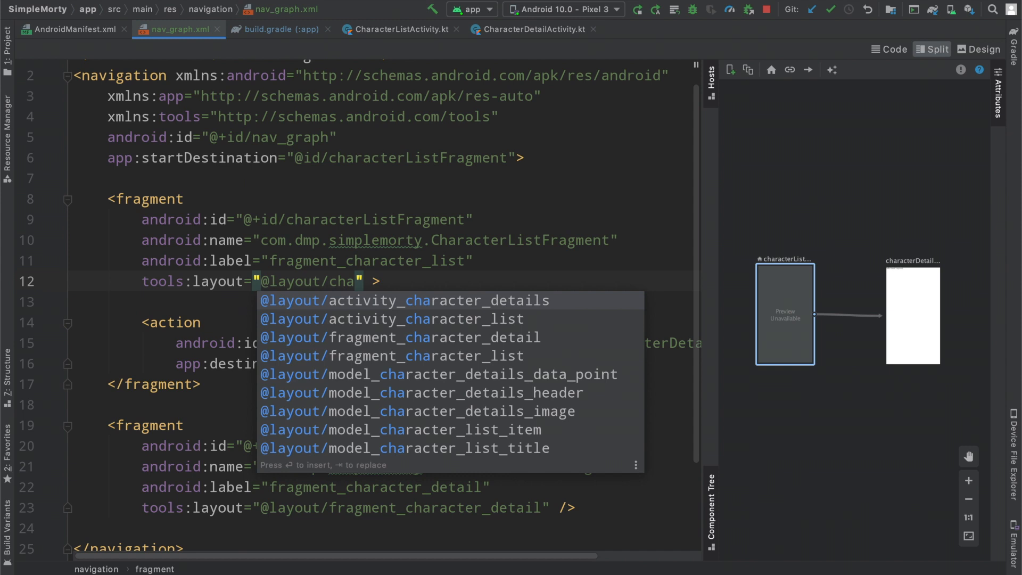
{"action": "left_click", "coordinate": [391, 319]}
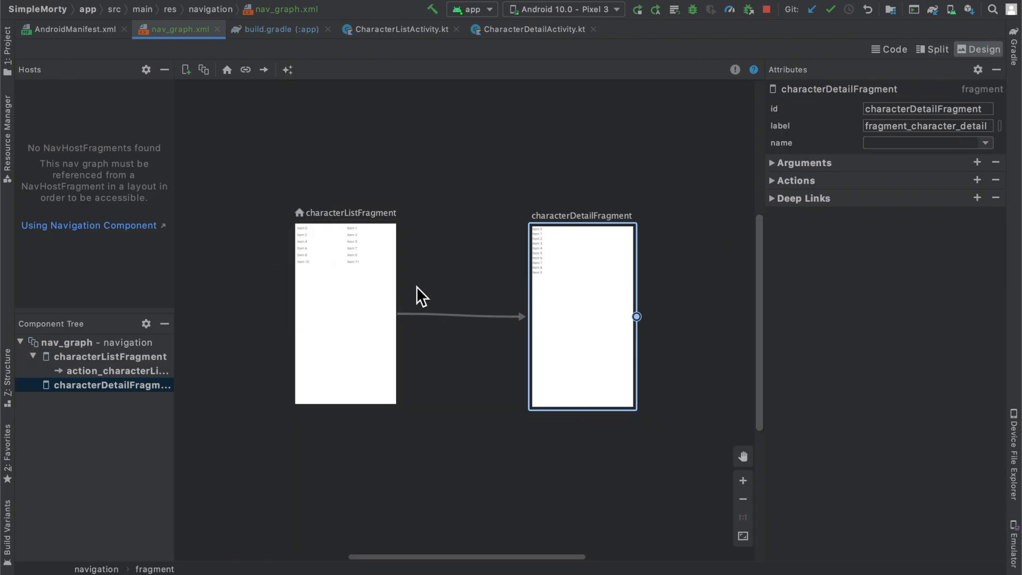
{"action": "mouse_move", "coordinate": [410, 301]}
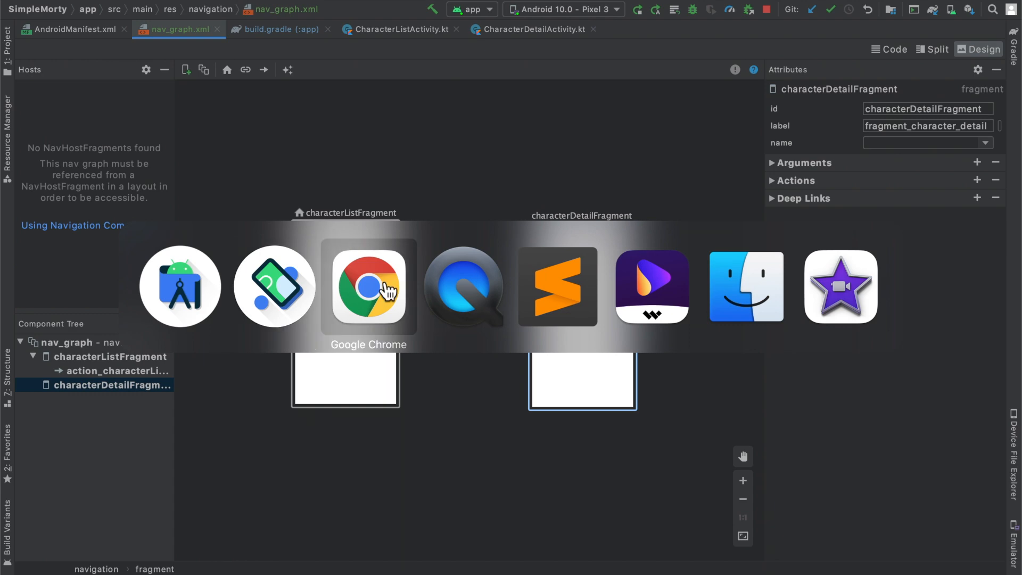
Switch to Chrome showing the Navigation Getting started guide's graph figure.
{"action": "left_click", "coordinate": [368, 287]}
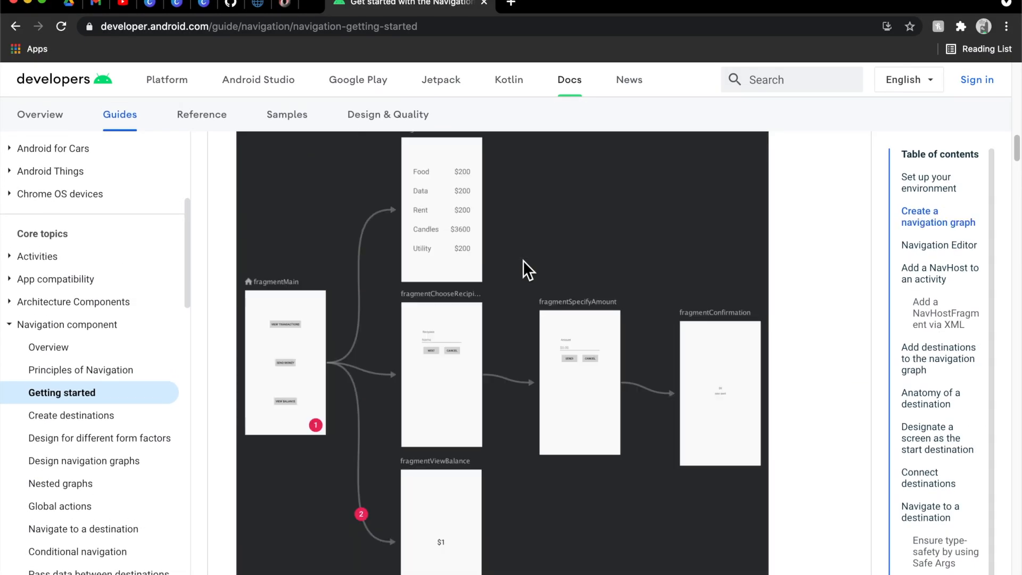
{"action": "mouse_move", "coordinate": [384, 273]}
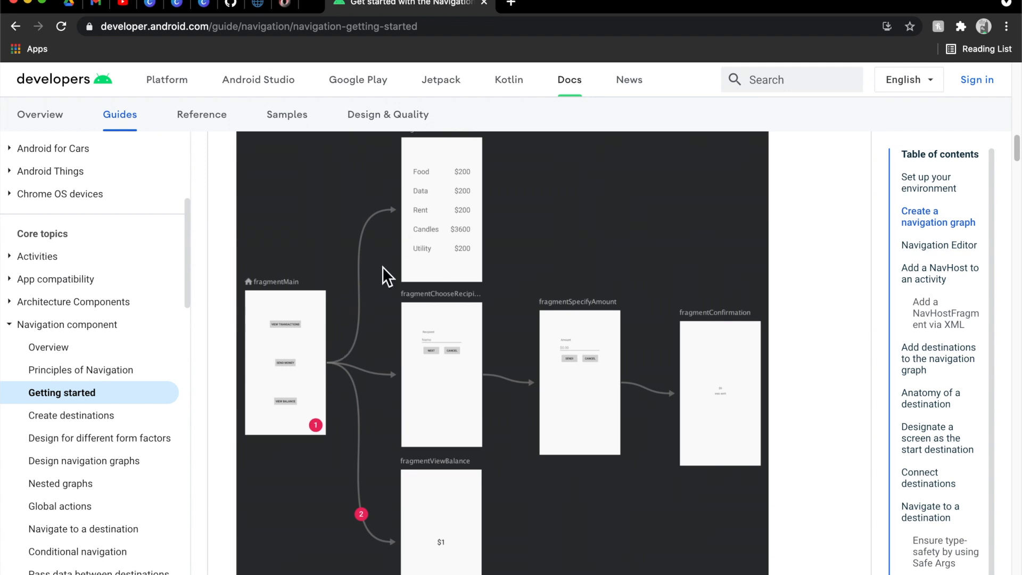
{"action": "mouse_move", "coordinate": [749, 391]}
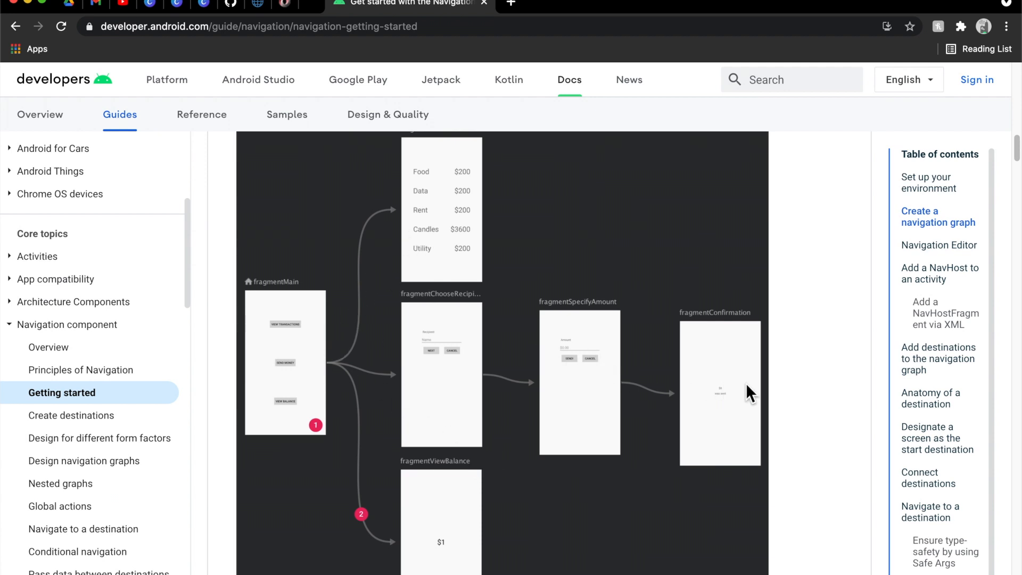
{"action": "mouse_move", "coordinate": [728, 384]}
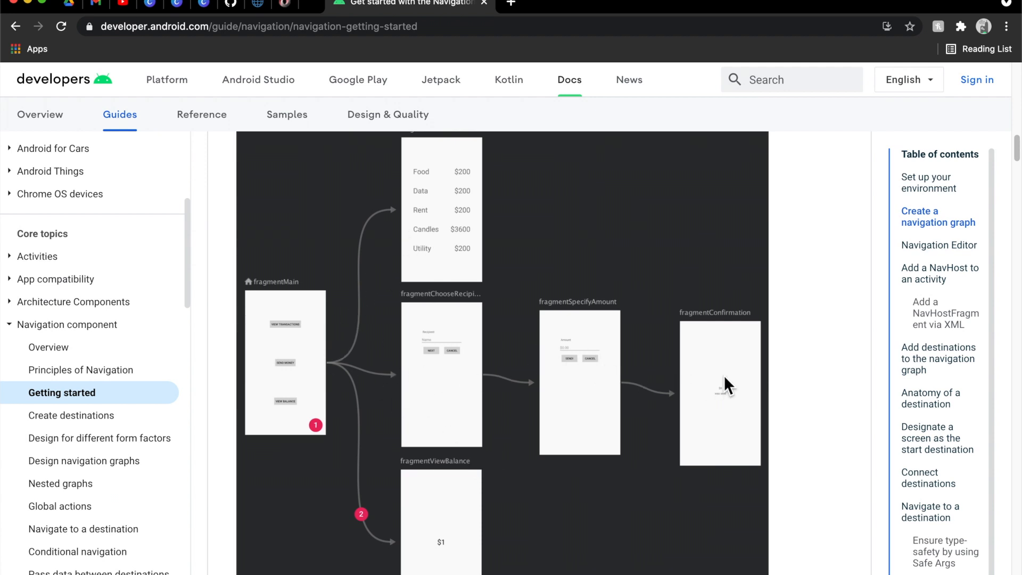
{"action": "mouse_move", "coordinate": [316, 277]}
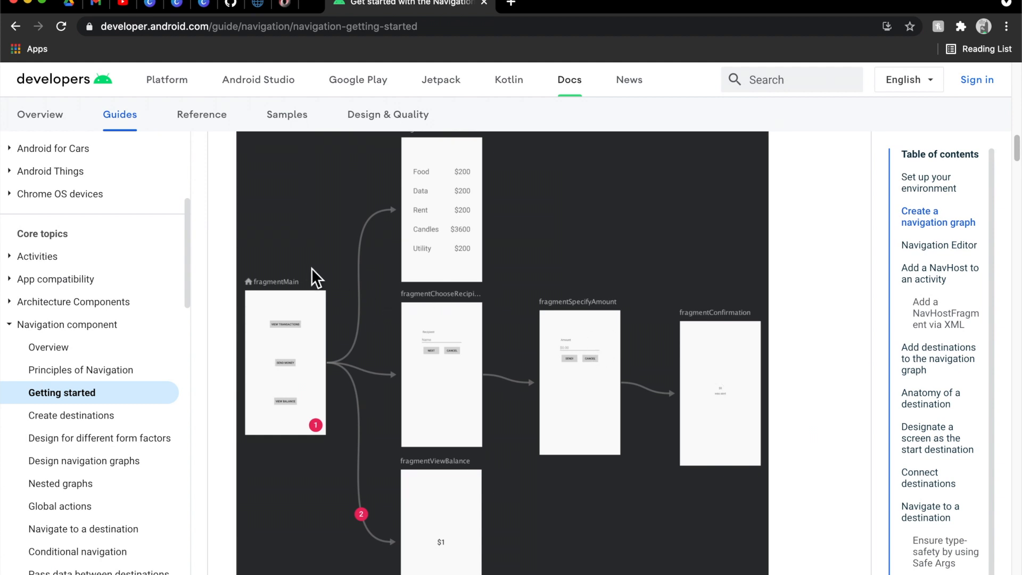
{"action": "mouse_move", "coordinate": [272, 297]}
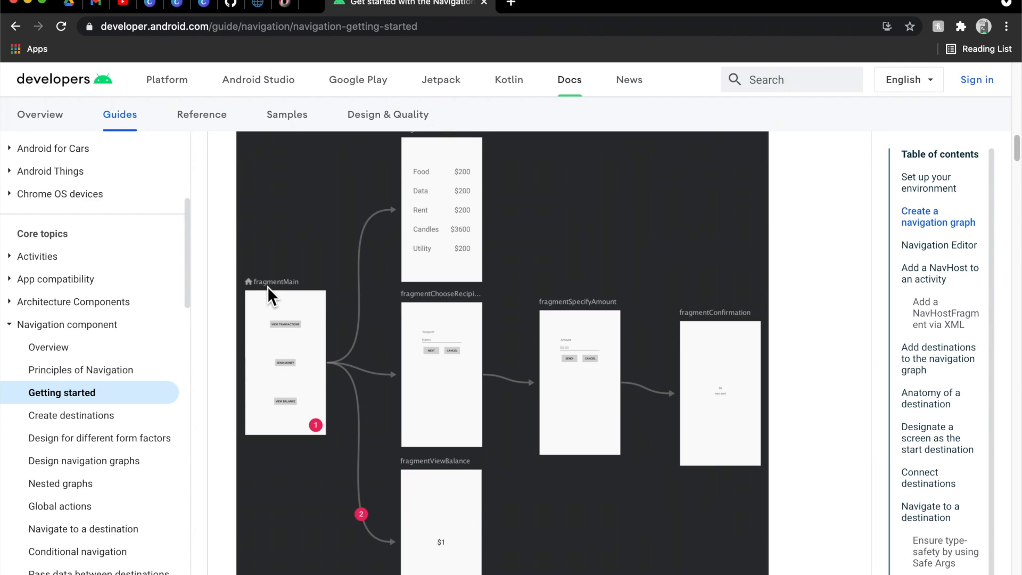
{"action": "mouse_move", "coordinate": [394, 385]}
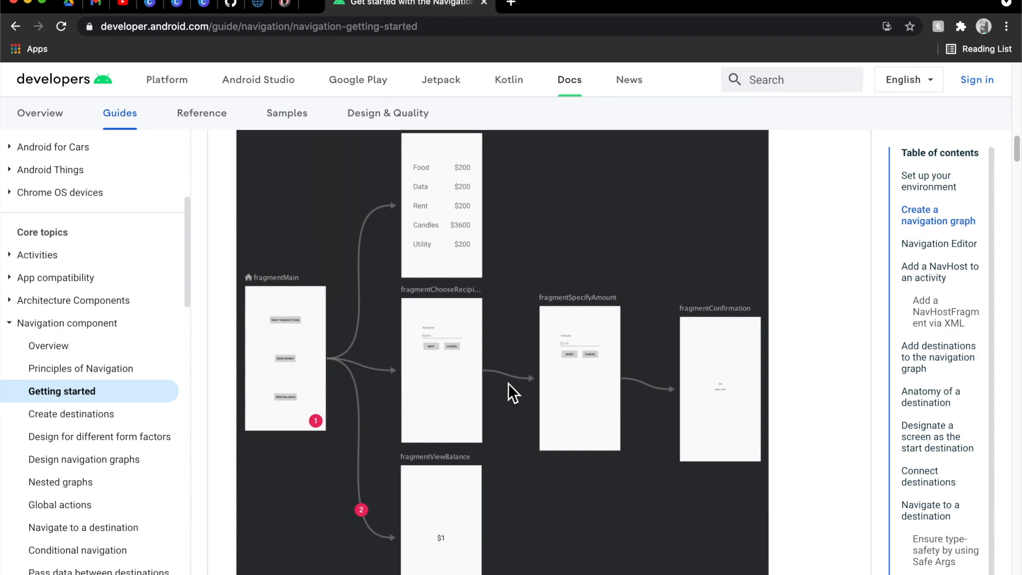
Scroll to 'Add a NavHostFragment via XML' and highlight FragmentContainerView in the sample.
{"action": "scroll", "scroll_direction": "down", "scroll_amount": 3}
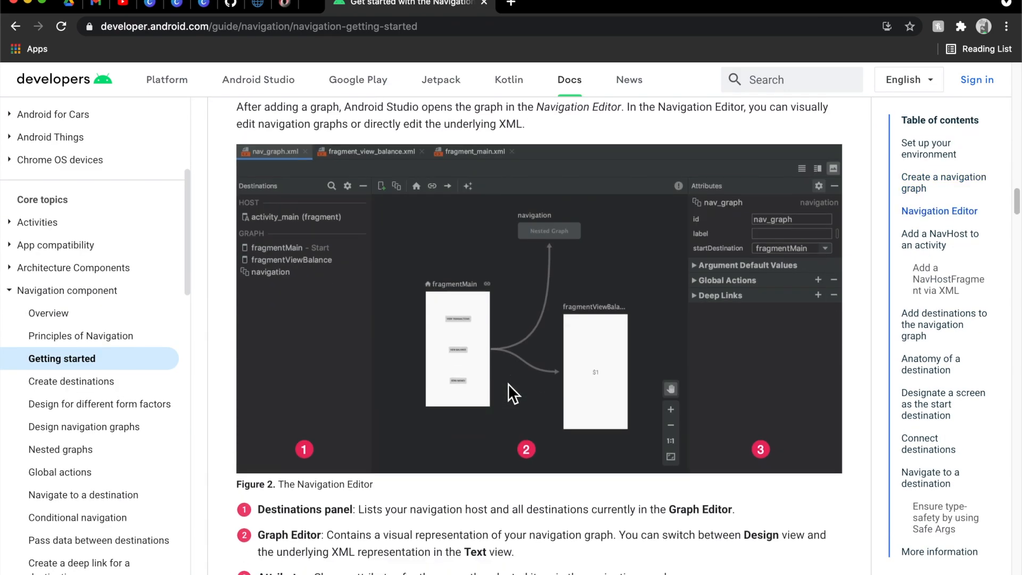
{"action": "scroll", "scroll_direction": "down", "scroll_amount": 3}
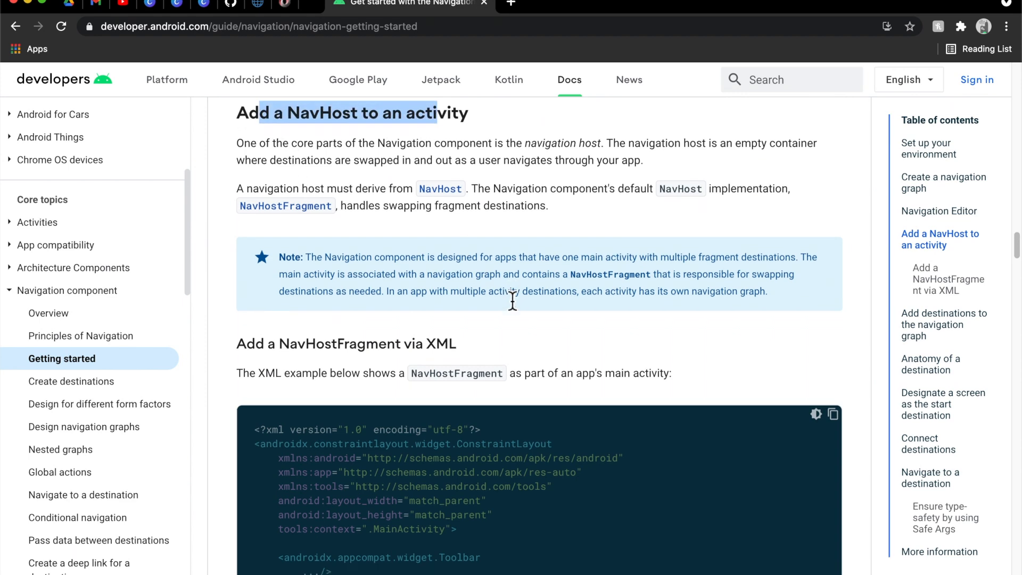
{"action": "scroll", "scroll_direction": "down", "scroll_amount": 3}
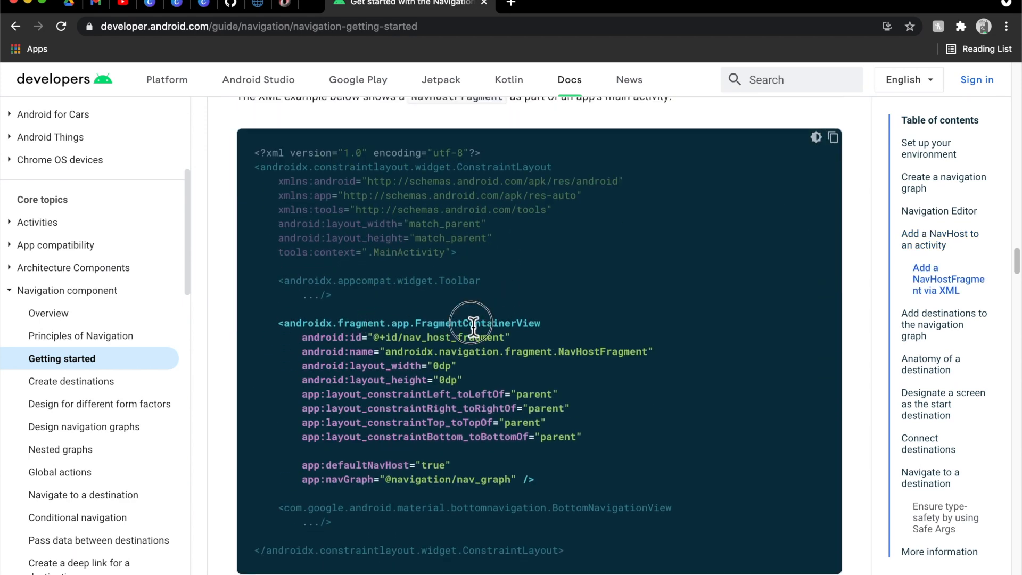
{"action": "double_click", "coordinate": [478, 323]}
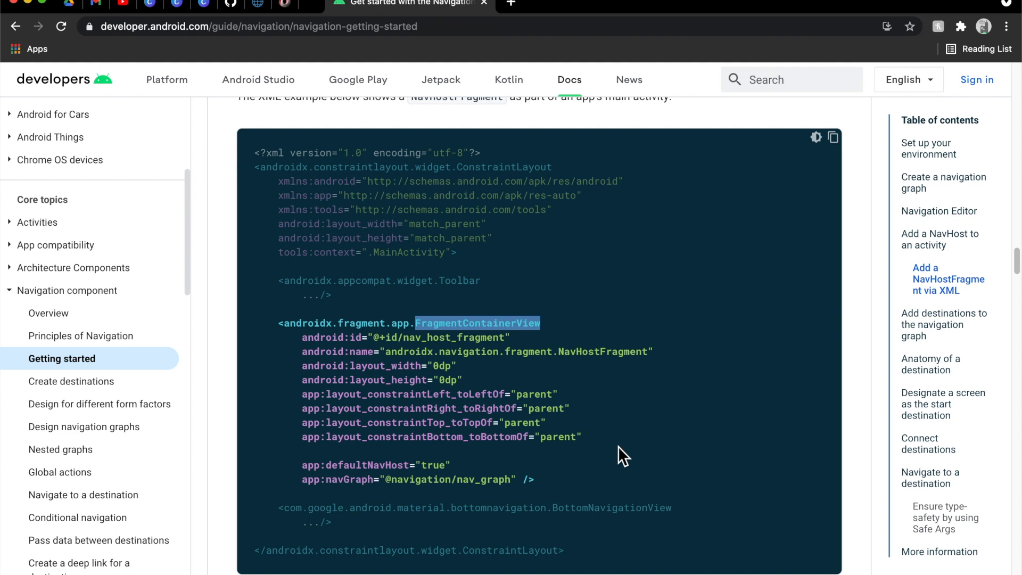
{"action": "scroll", "scroll_direction": "down", "scroll_amount": 3}
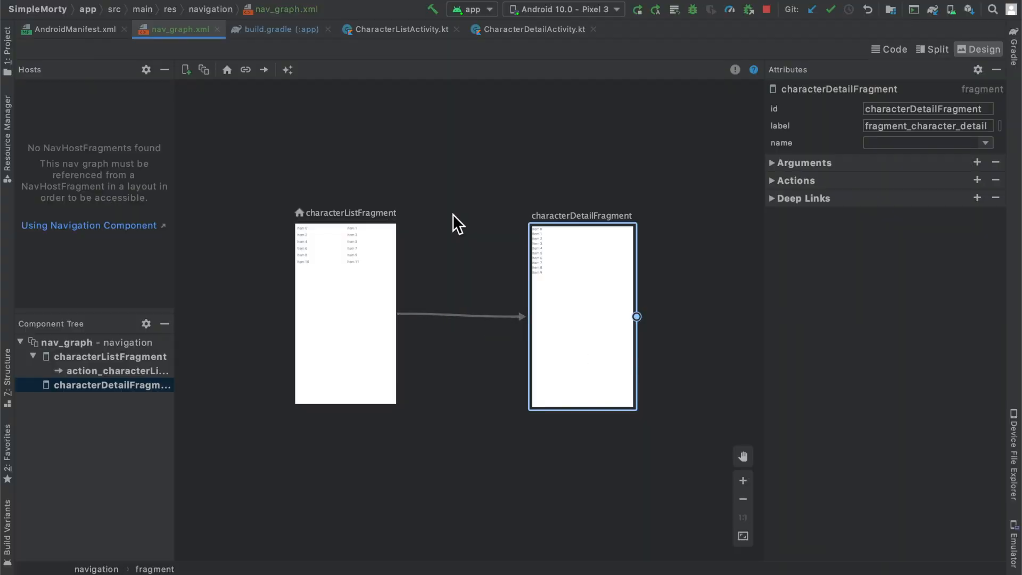
{"action": "mouse_move", "coordinate": [208, 42]}
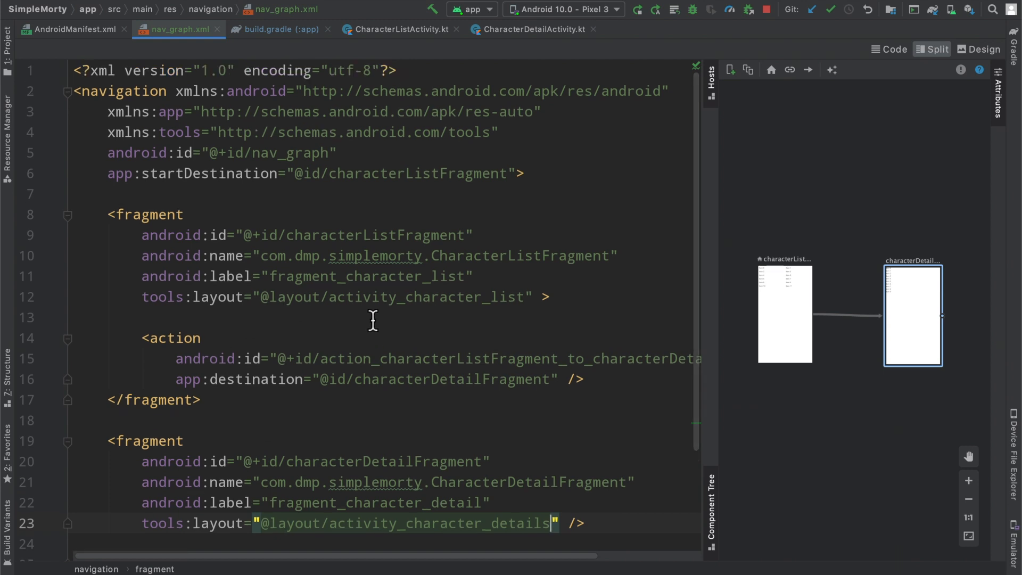
{"action": "mouse_move", "coordinate": [461, 271]}
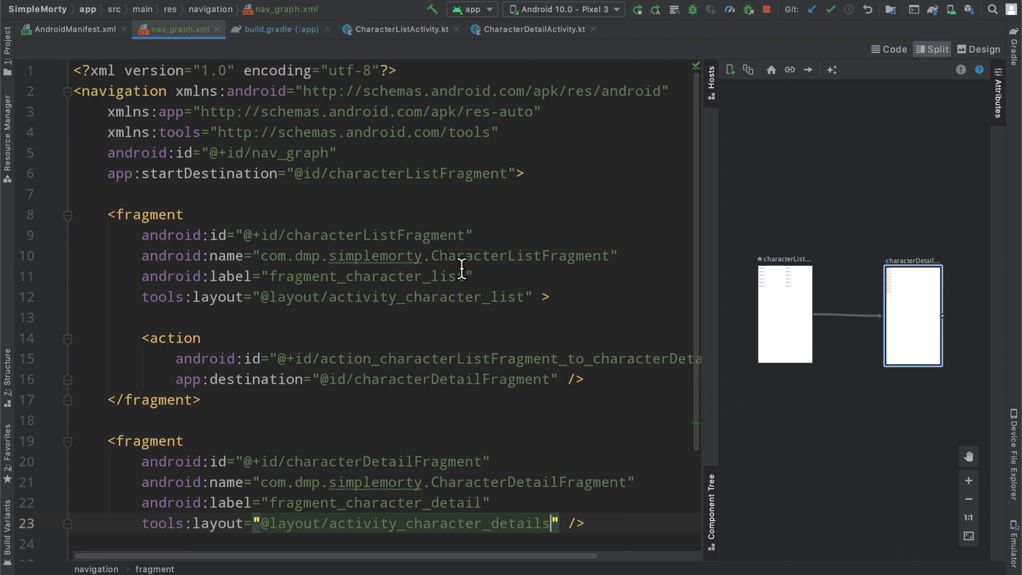